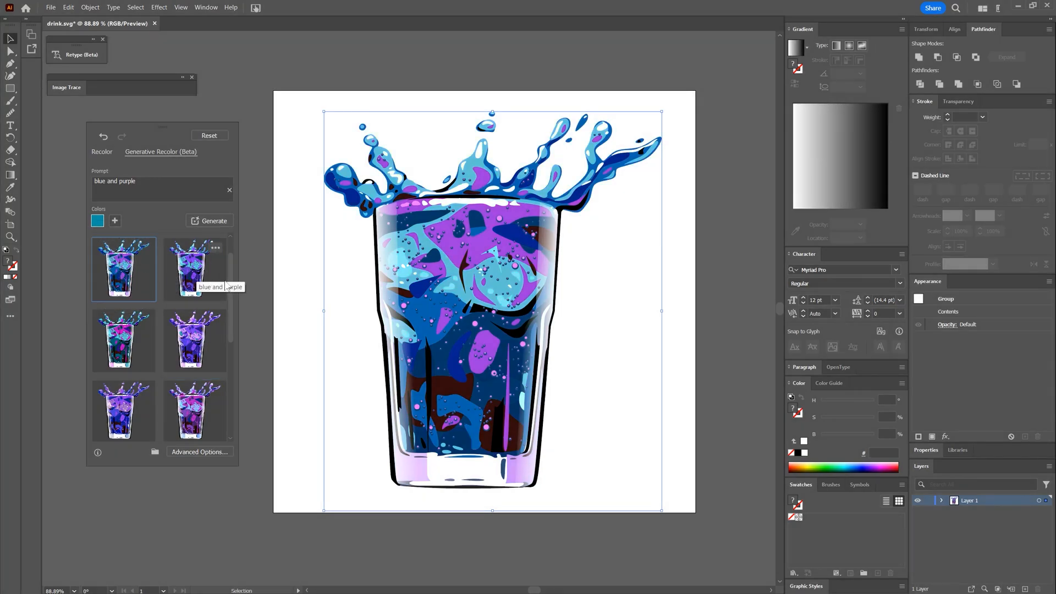
Step: Add a purple guide colour, generate variations and apply a purple-toned one to the glass
left_click(114, 220)
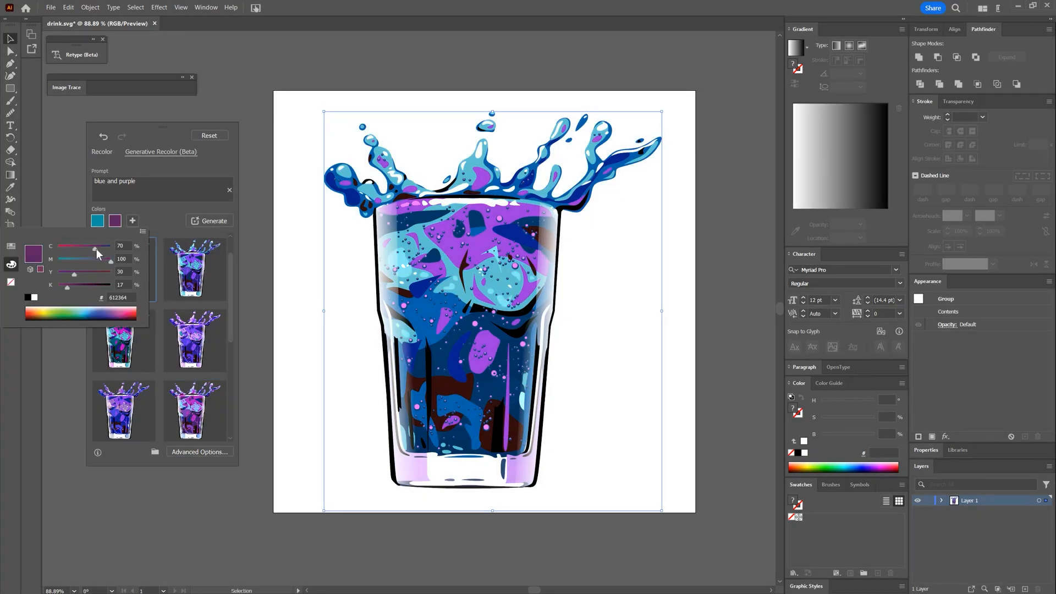
left_click(213, 220)
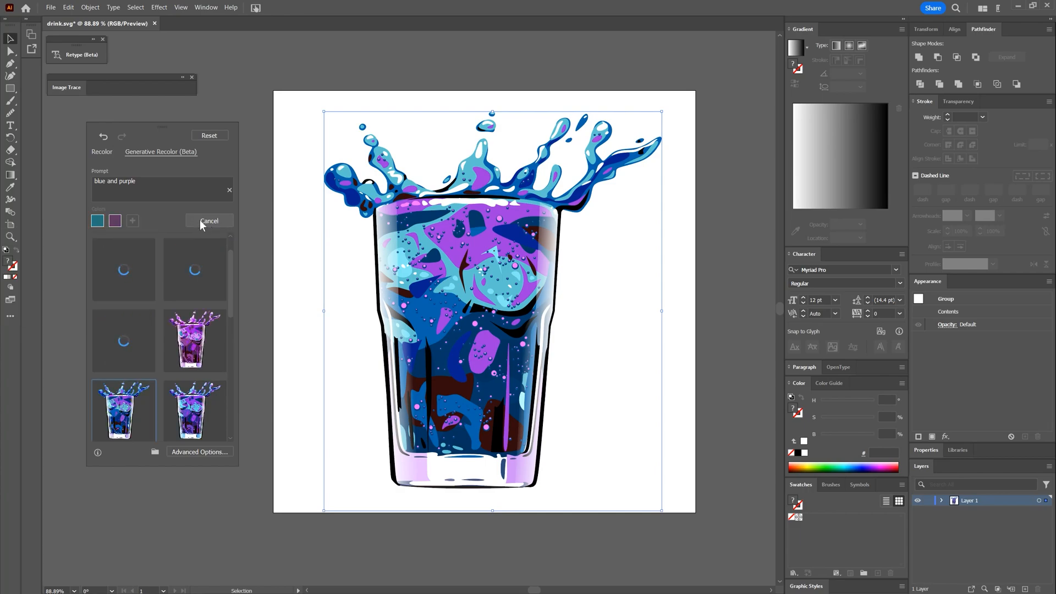
left_click(194, 269)
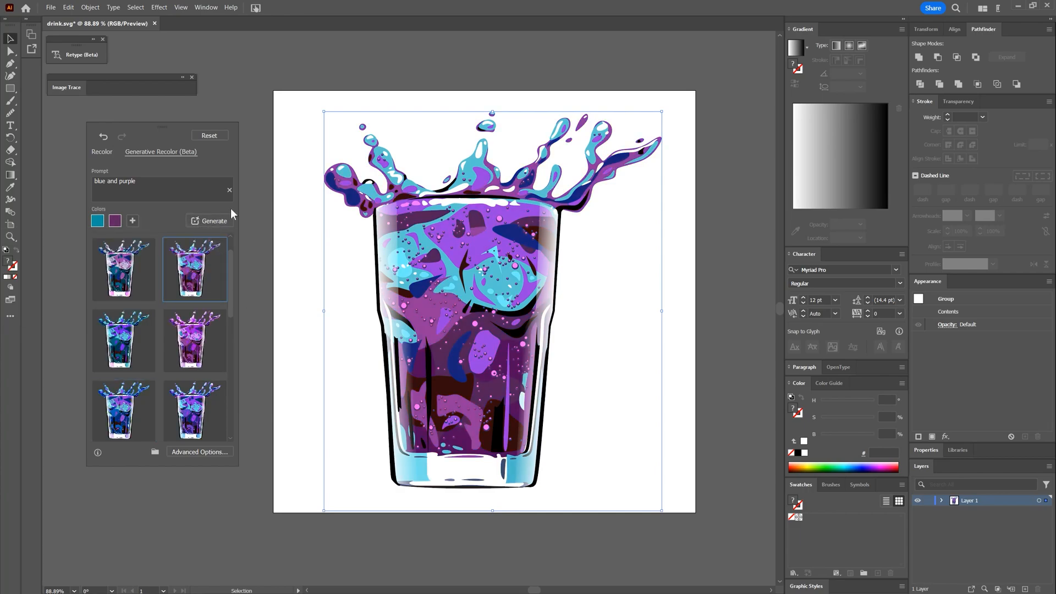
Step: Recolour the glass with the 'Dark blue midnight' sample prompt in dark blue-teal tones
left_click(68, 8)
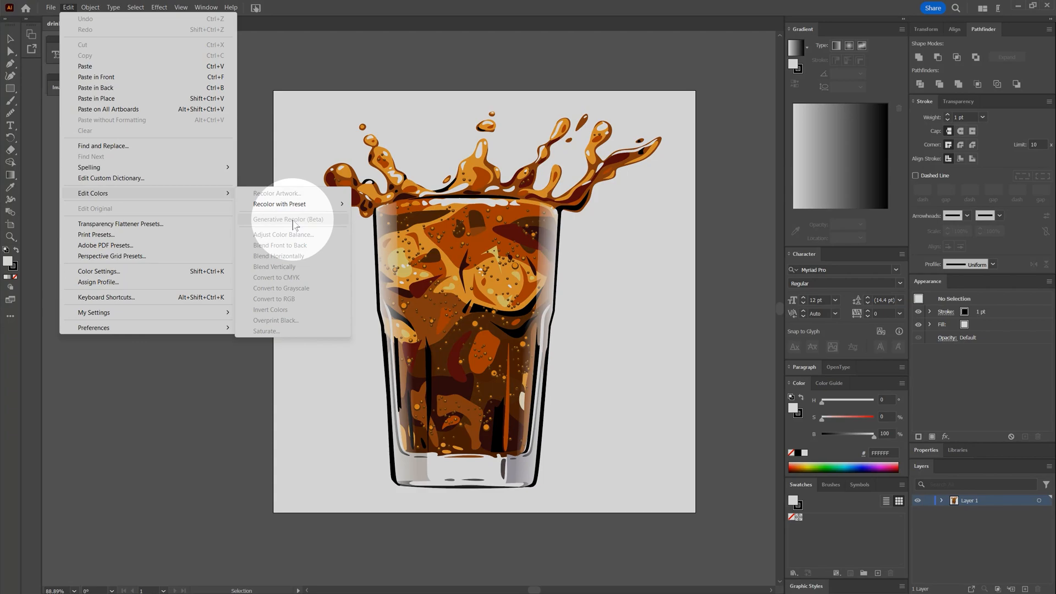
left_click(288, 219)
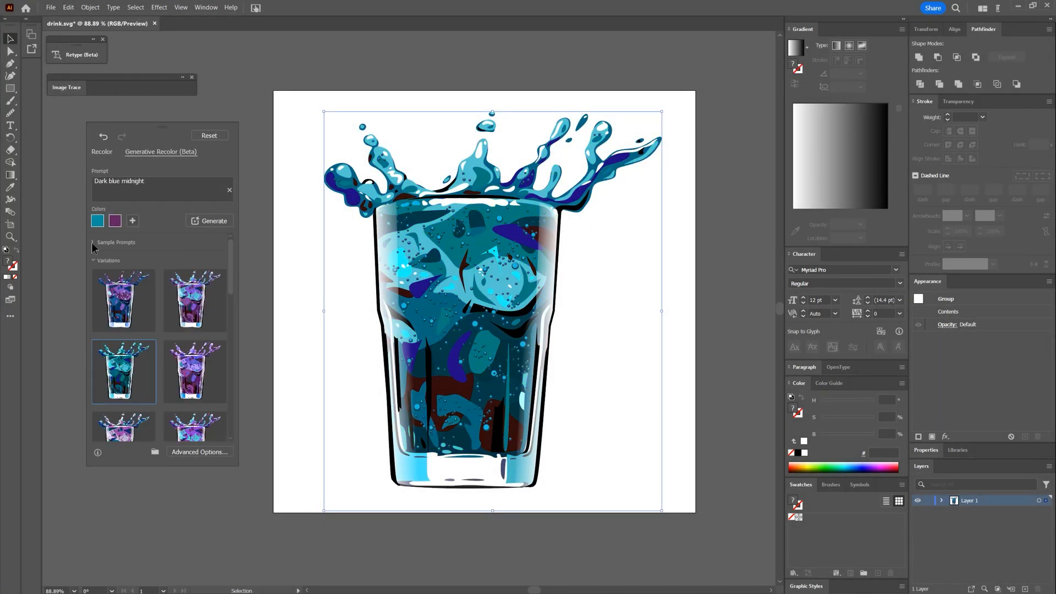
Step: Select the cola glass artwork and start Generative Recolor (Beta) from Edit > Edit Colors
left_click(124, 300)
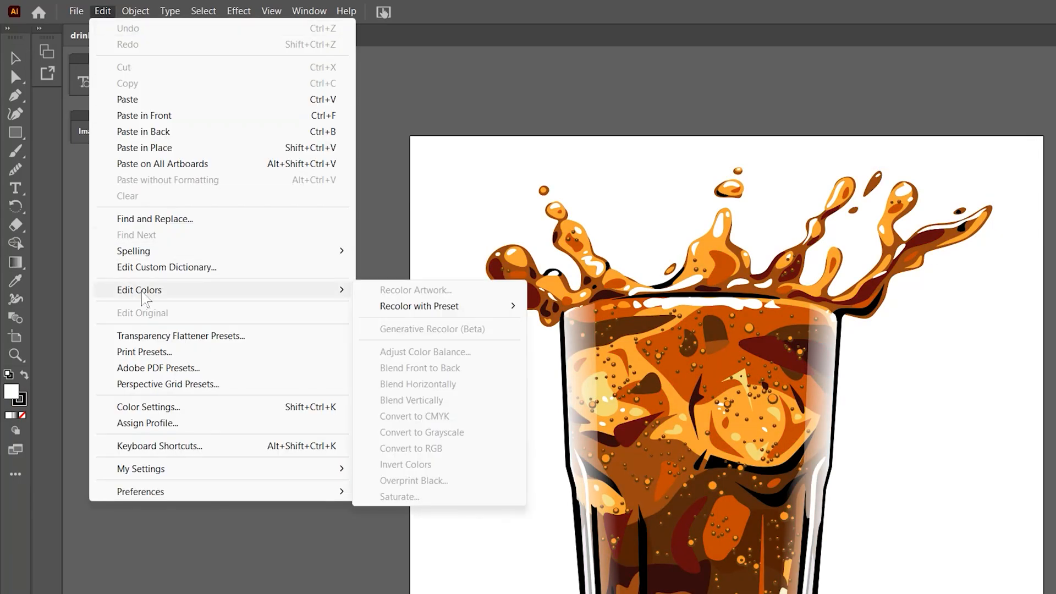
mouse_move(437, 340)
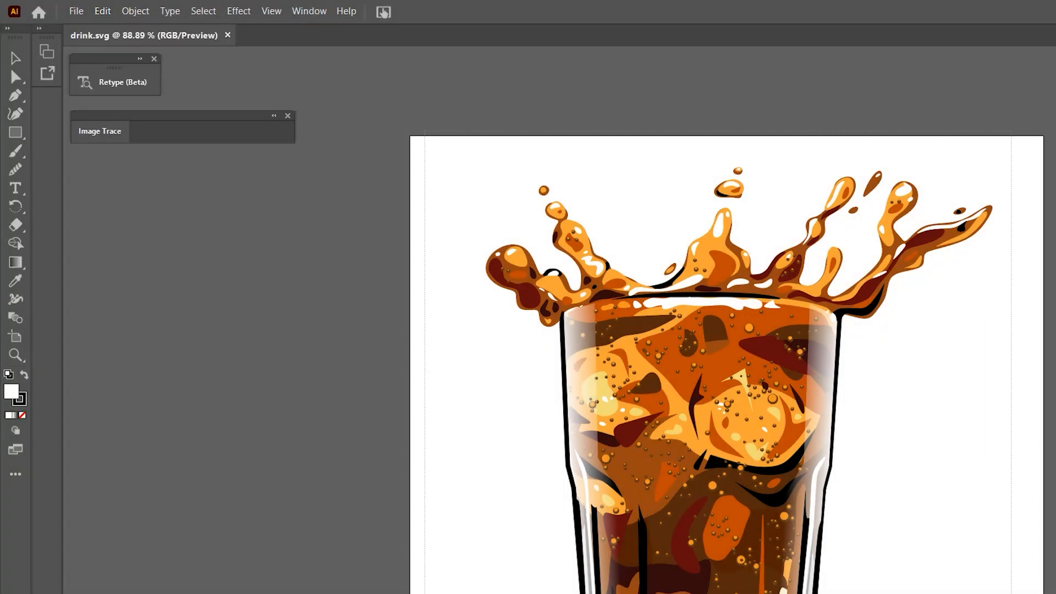
left_click(102, 11)
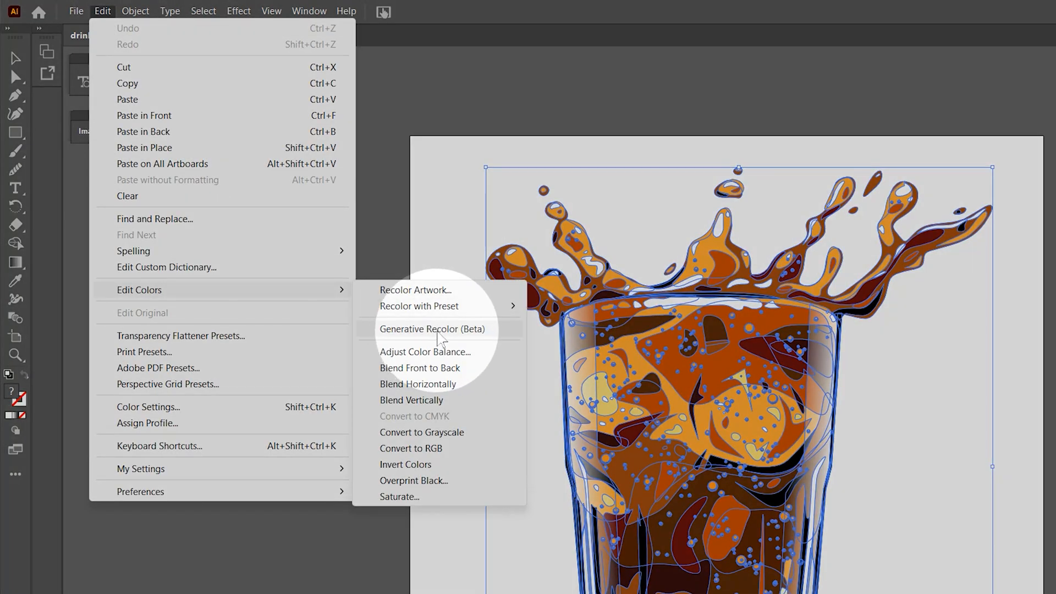
left_click(432, 329)
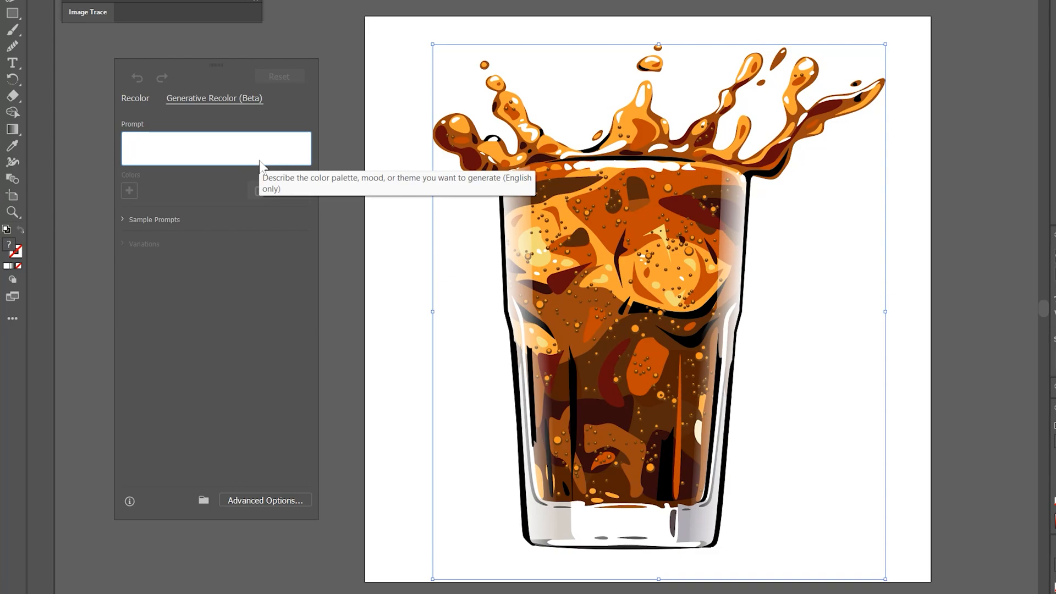
Step: Recolour the glass from a 'blue and purple' prompt and apply the first variation
type("blue and purple")
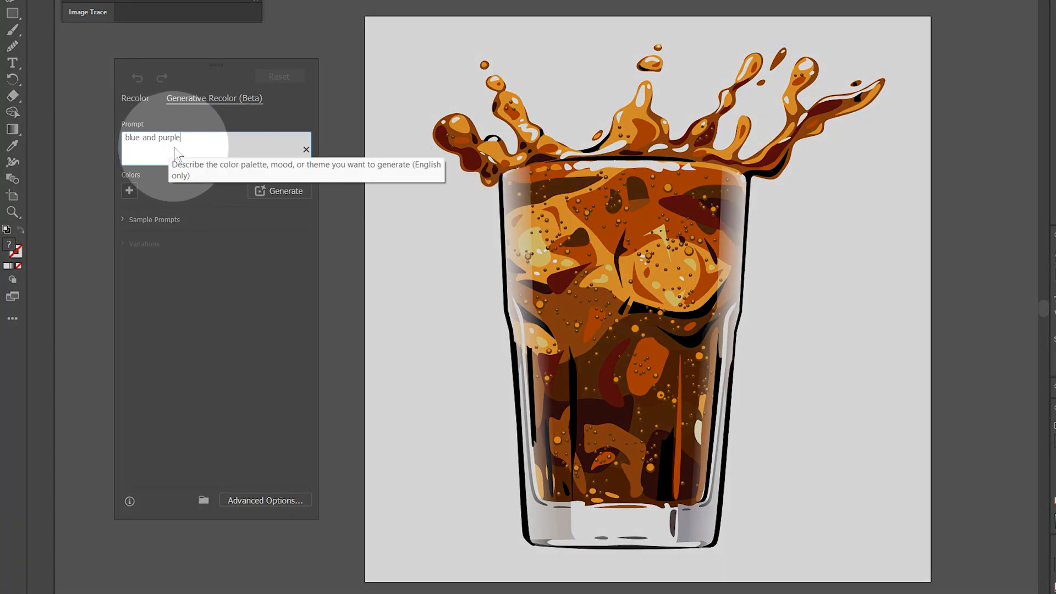
left_click(285, 191)
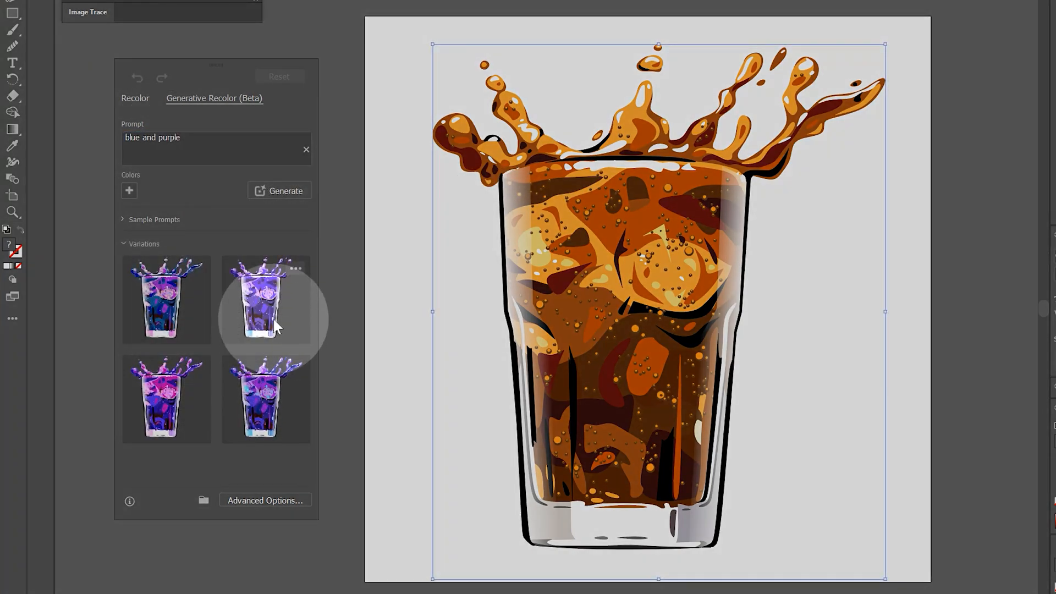
left_click(265, 398)
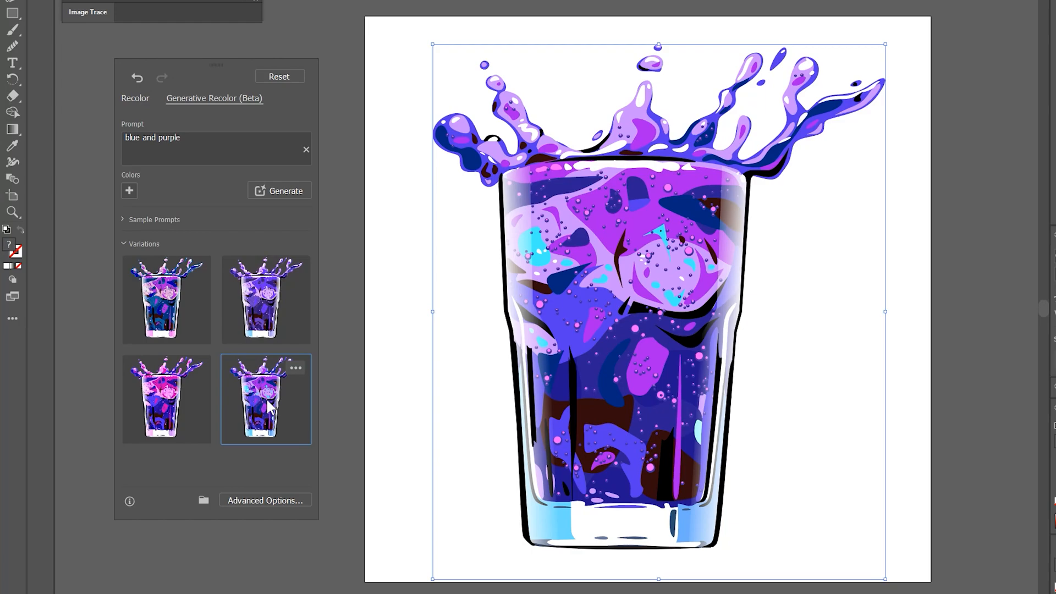
Step: Regenerate the variations and apply a magenta-heavy one to the glass
left_click(285, 190)
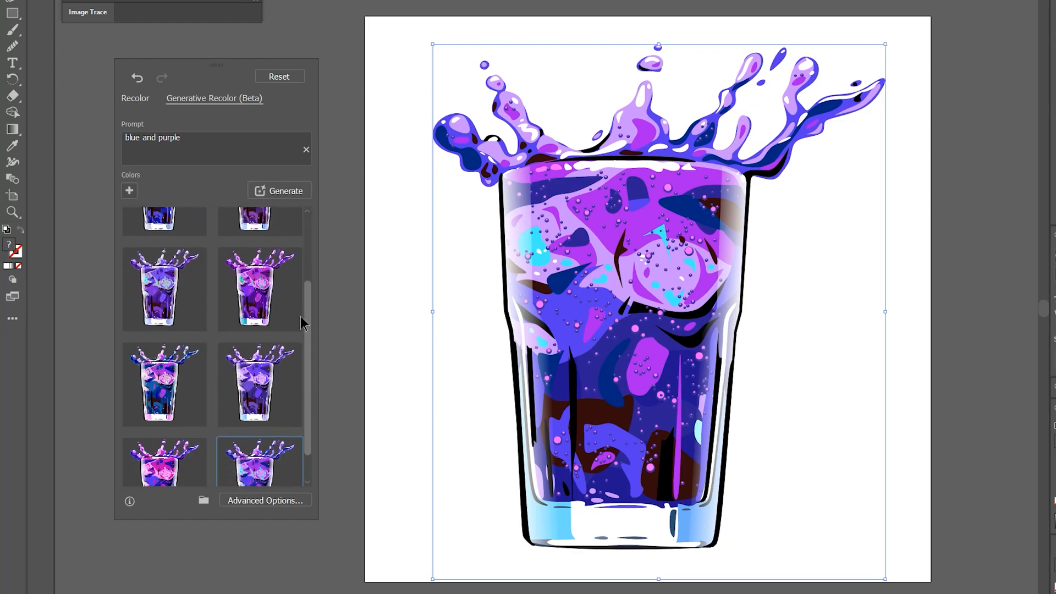
scroll("down", 3)
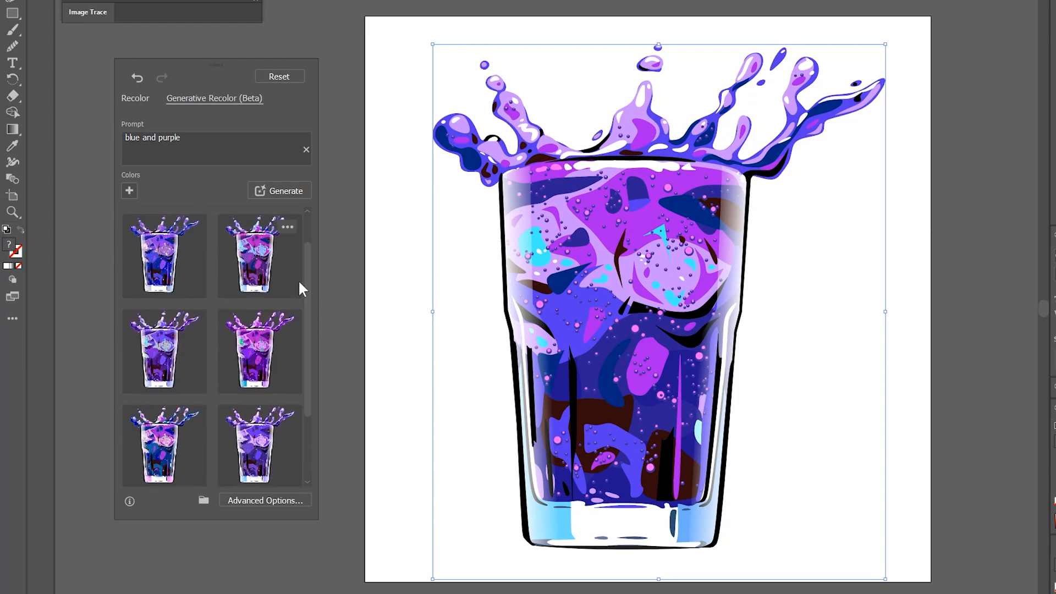
left_click(260, 256)
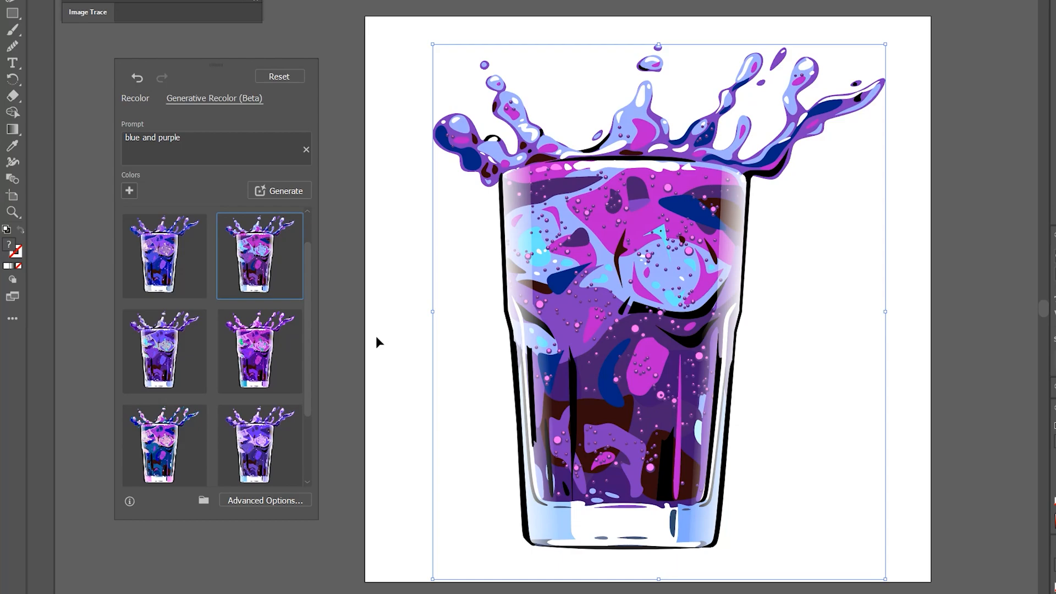
mouse_move(375, 347)
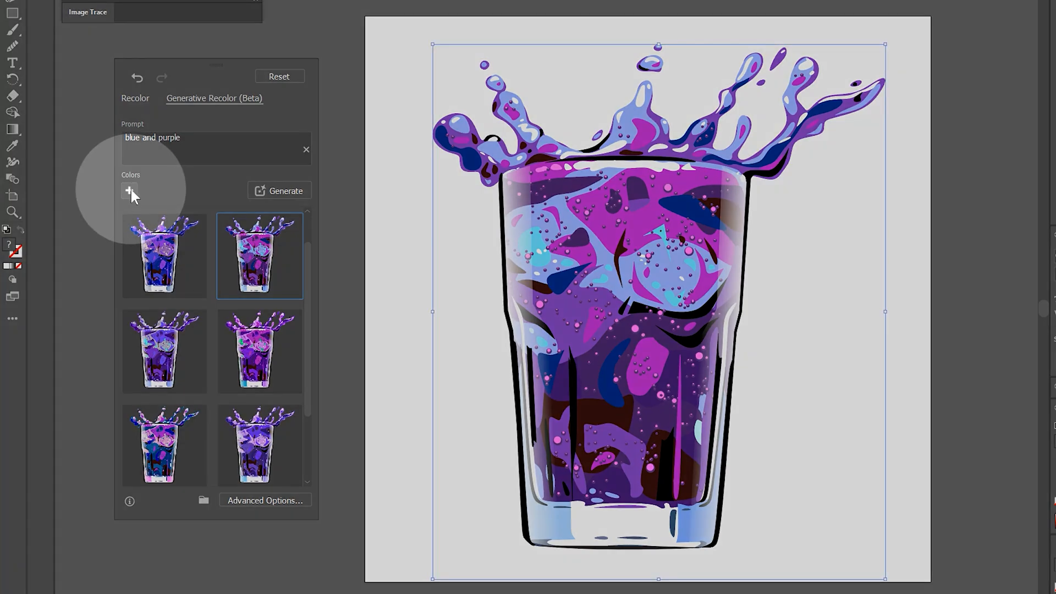
Step: Add a teal guide colour, regenerate and apply the blue-dominant variation
left_click(128, 191)
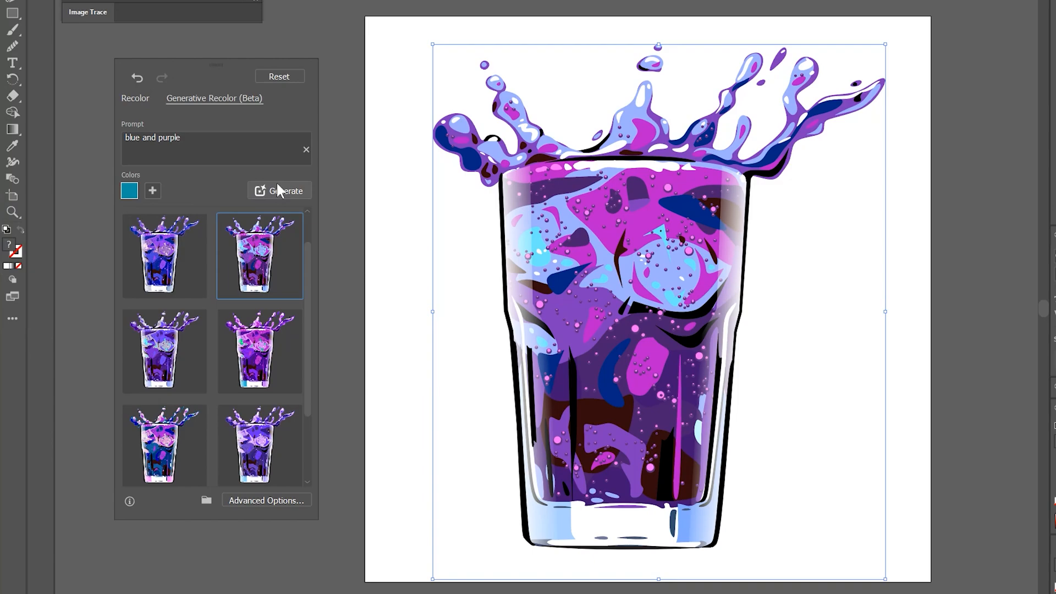
left_click(284, 190)
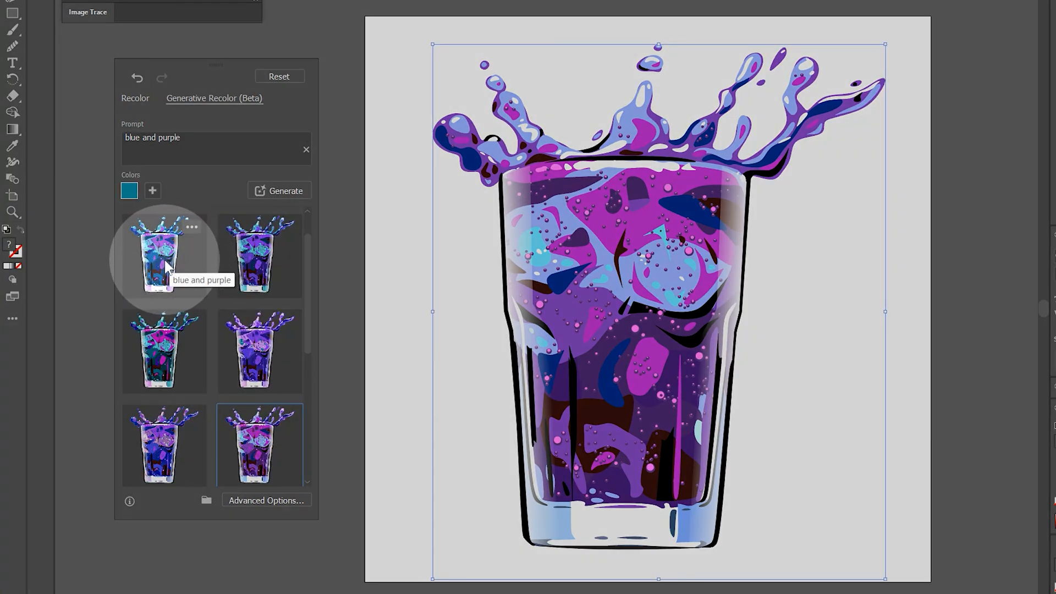
left_click(164, 256)
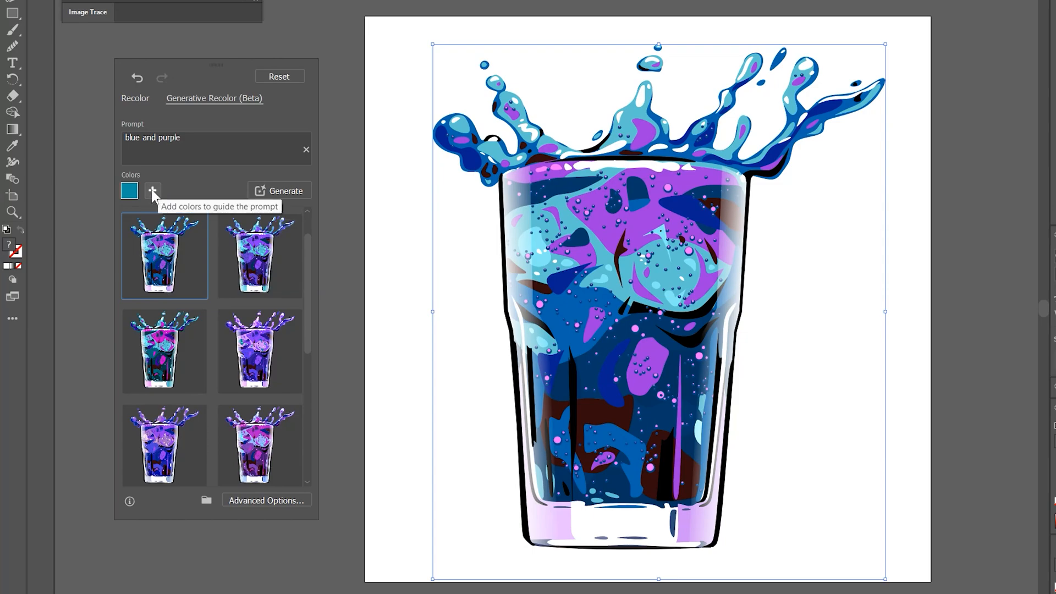
Step: Add a dark purple guide colour and regenerate variations using both colours
left_click(152, 190)
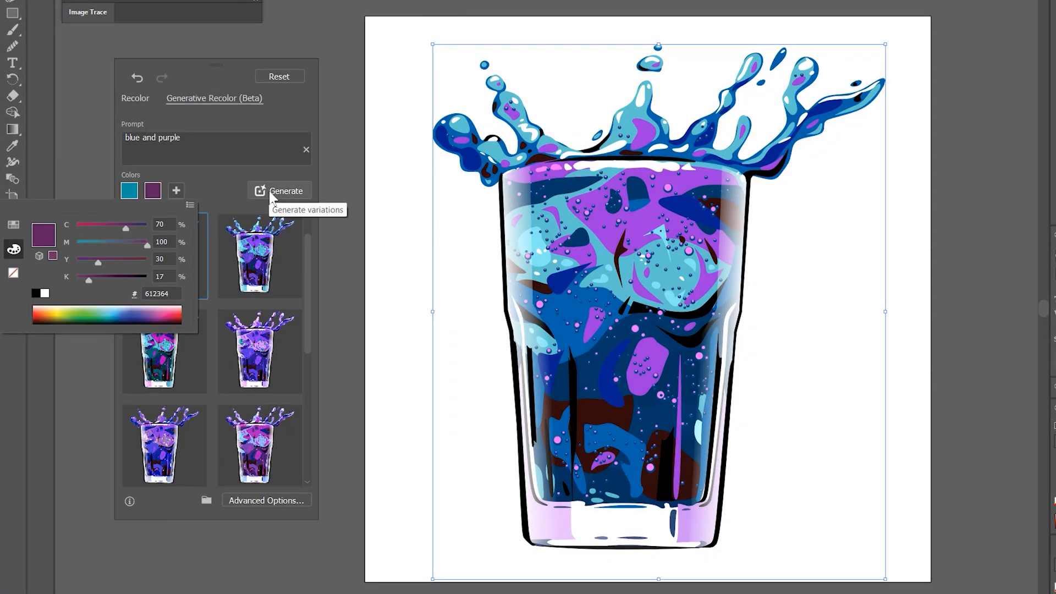
left_click(259, 257)
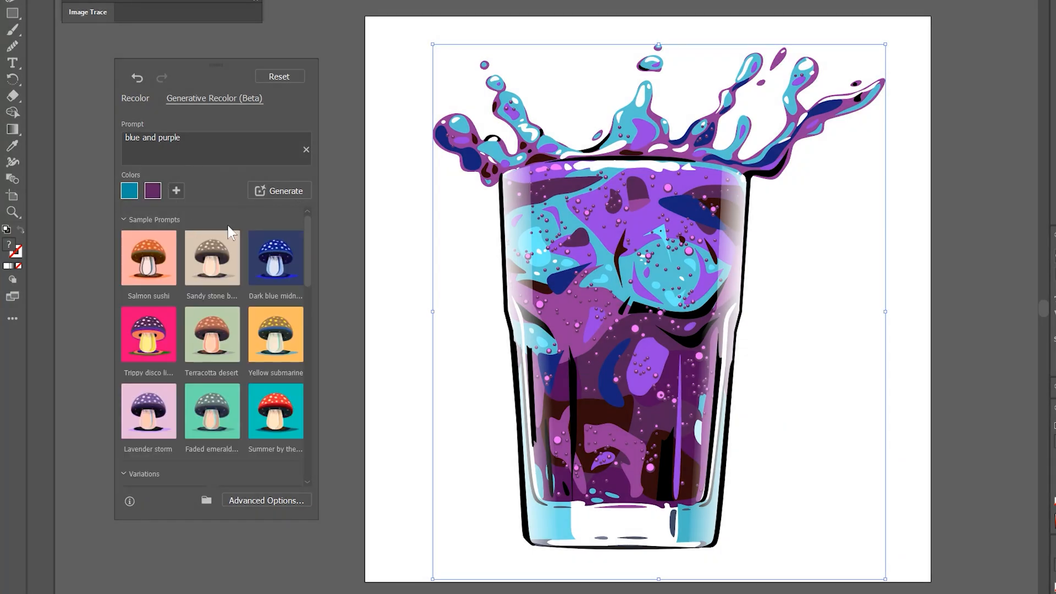
Step: Recolour the glass with a sample prompt and hide the sample prompt suggestions
left_click(275, 257)
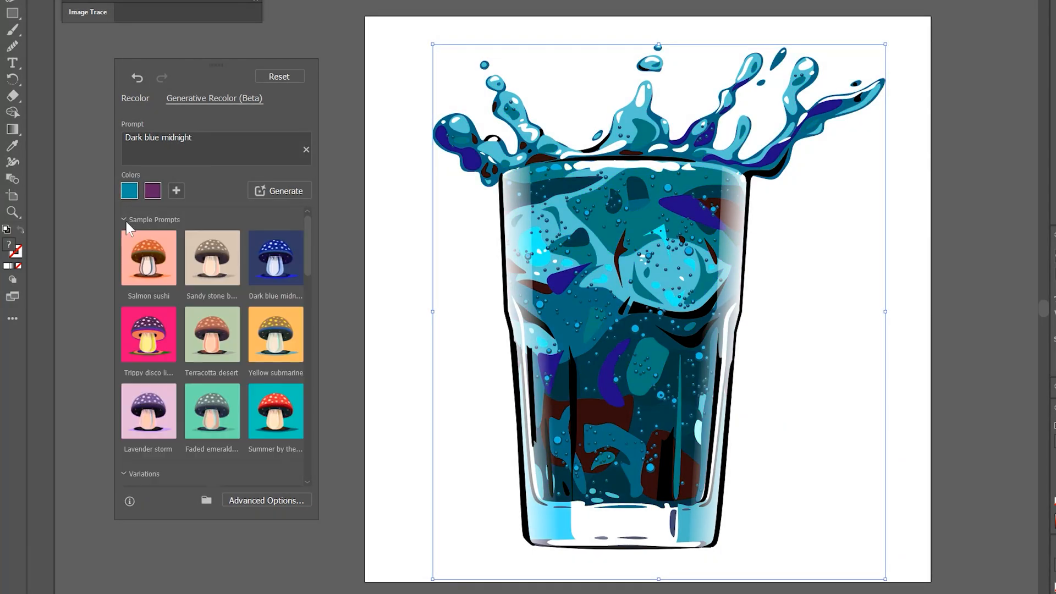
left_click(148, 334)
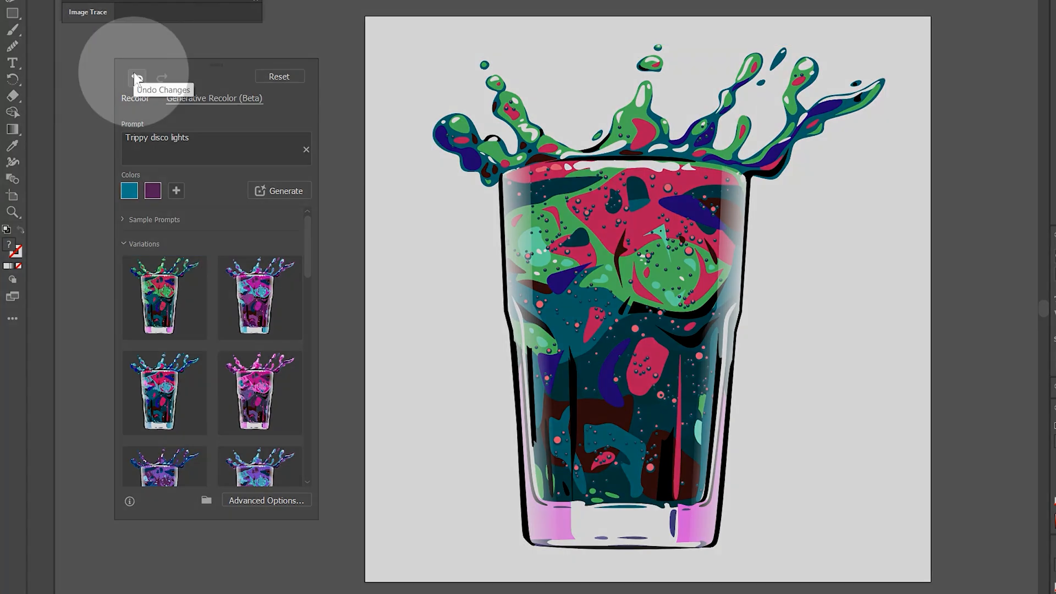
Step: Undo the recolour, reset to the original cola colours, then apply the second disco-light variation
left_click(135, 78)
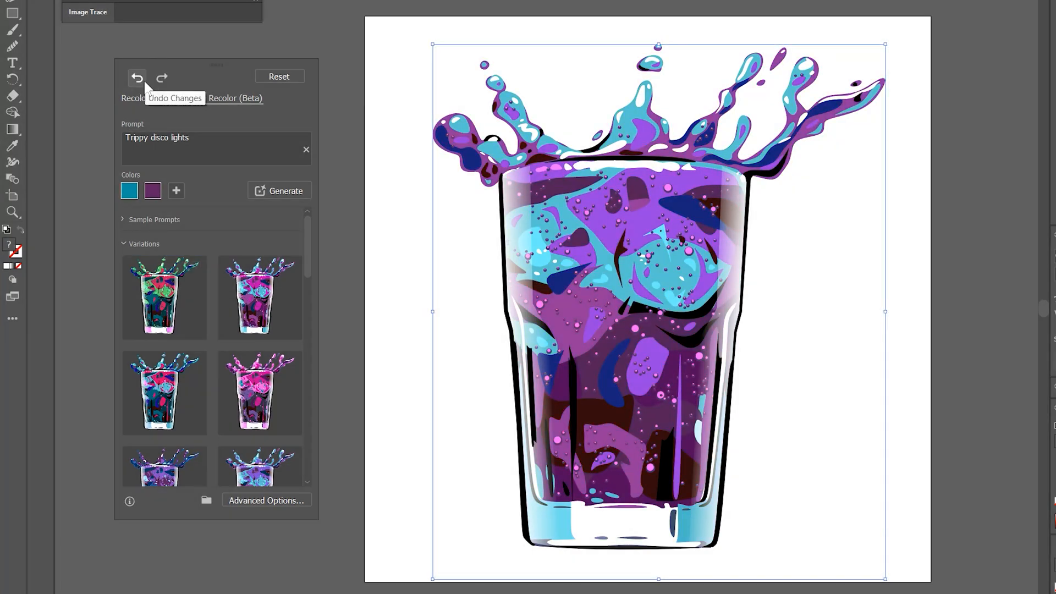
left_click(135, 77)
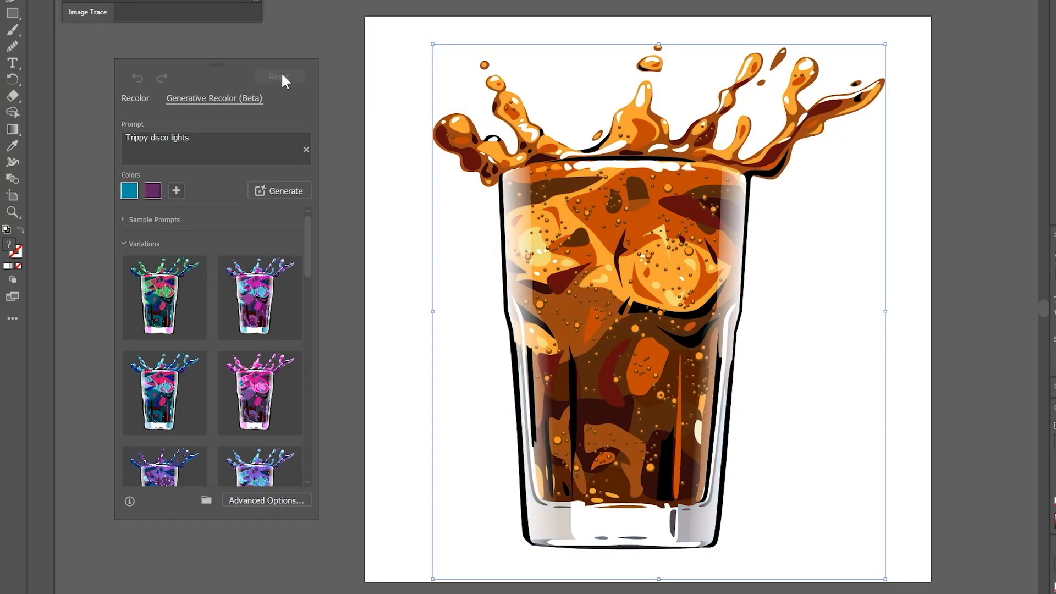
mouse_move(283, 76)
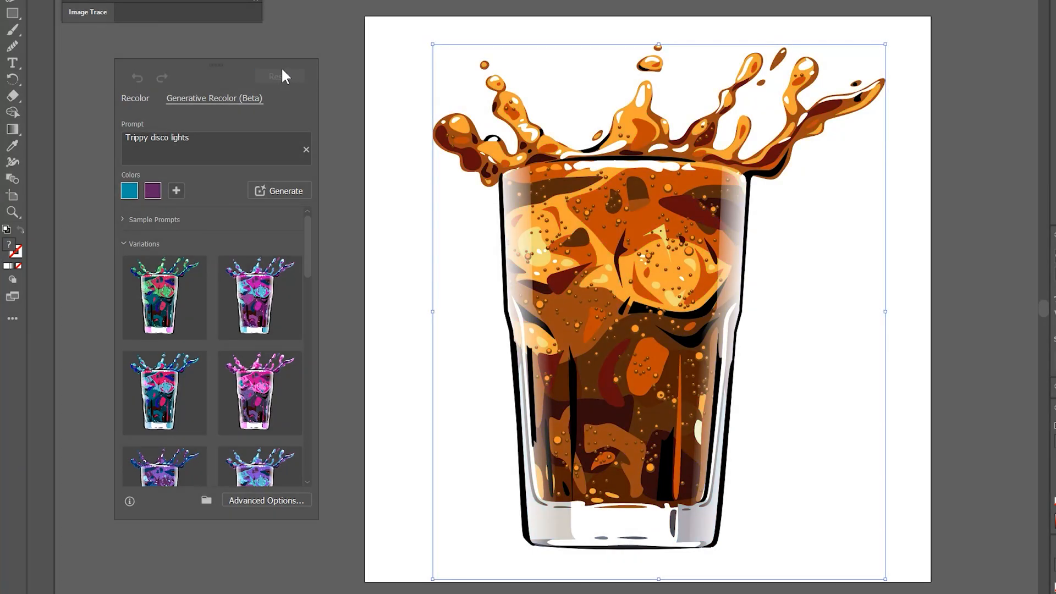
left_click(260, 298)
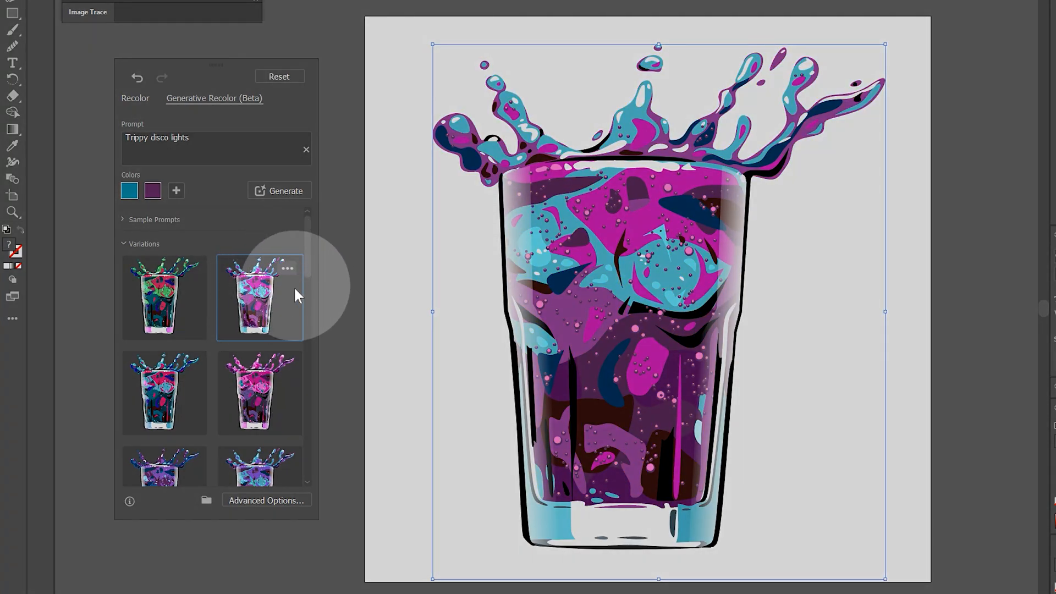
Step: Recolour the glass in blue-violet from a new 'blue and purple' variation set with no guide colours
left_click(206, 500)
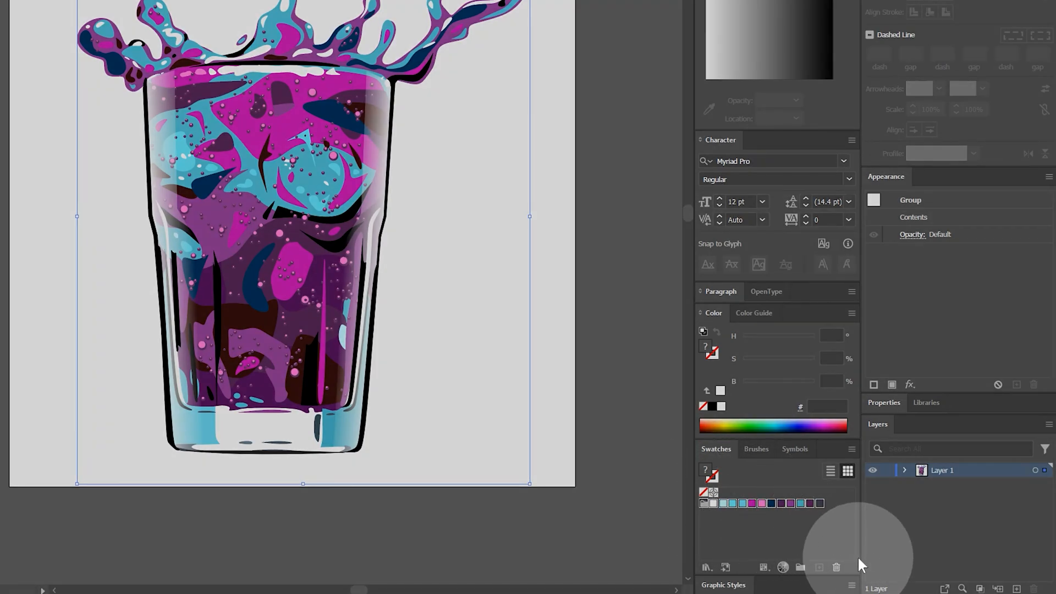
left_click(837, 568)
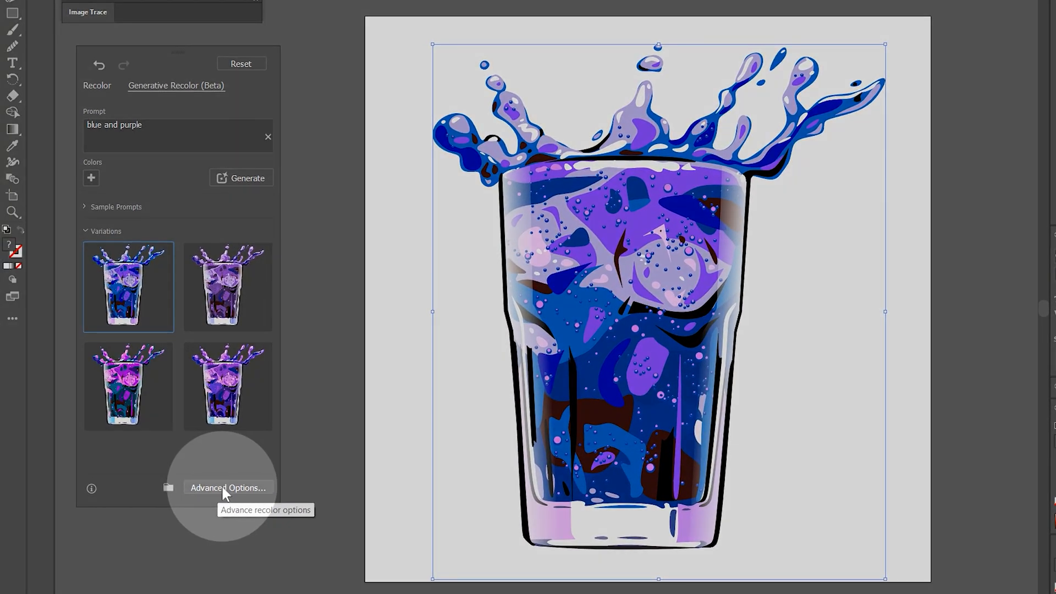
Step: Review the colour mapping in Advanced Options (Recolor Artwork) and cancel, restoring the cola colours
left_click(227, 487)
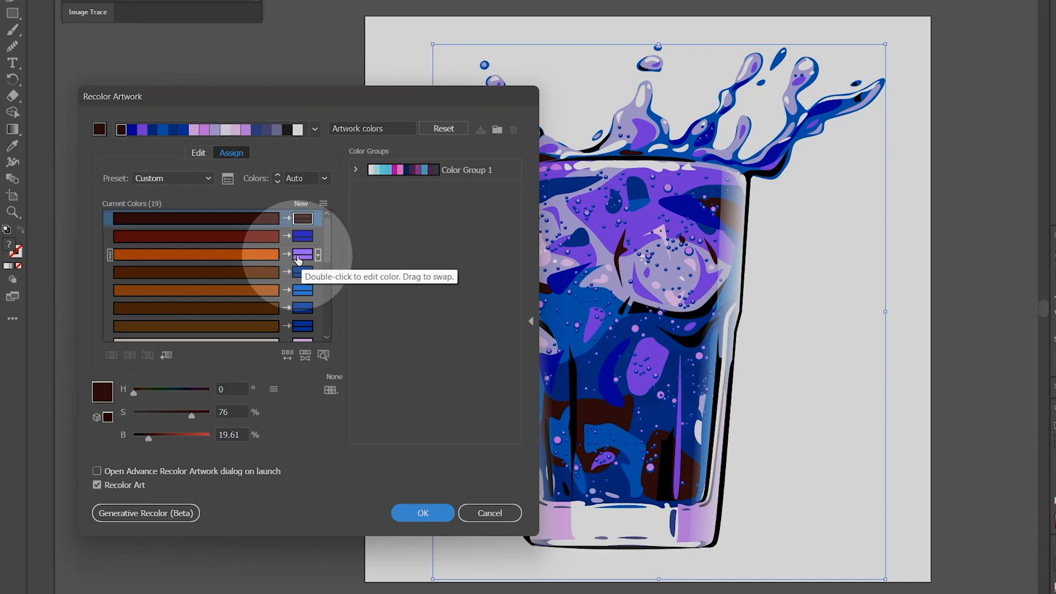
left_click(145, 513)
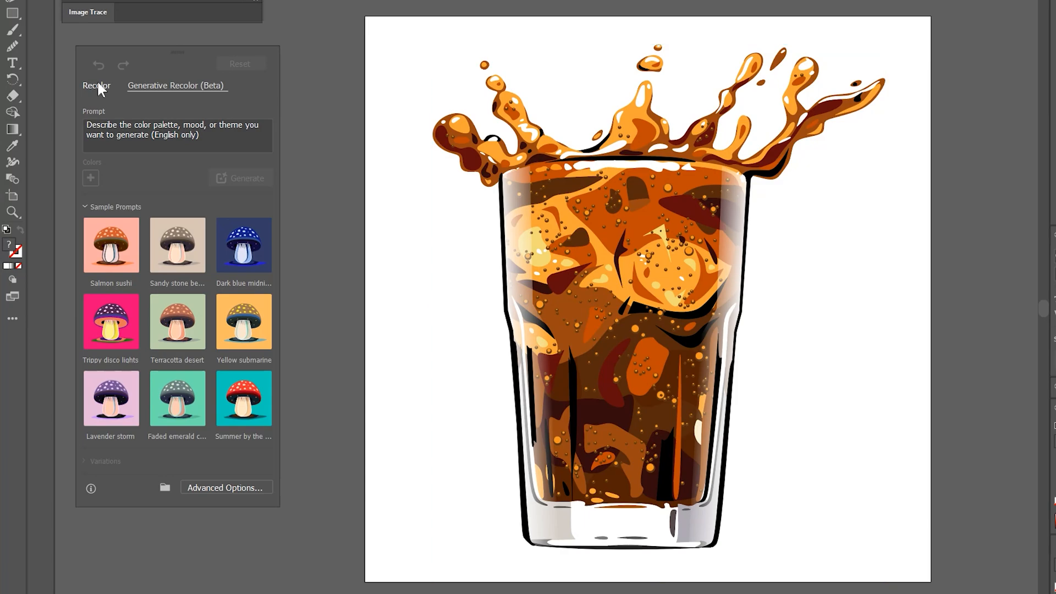
Step: Rotate all the glass colours on the Recolor colour wheel toward golden yellow
left_click(96, 85)
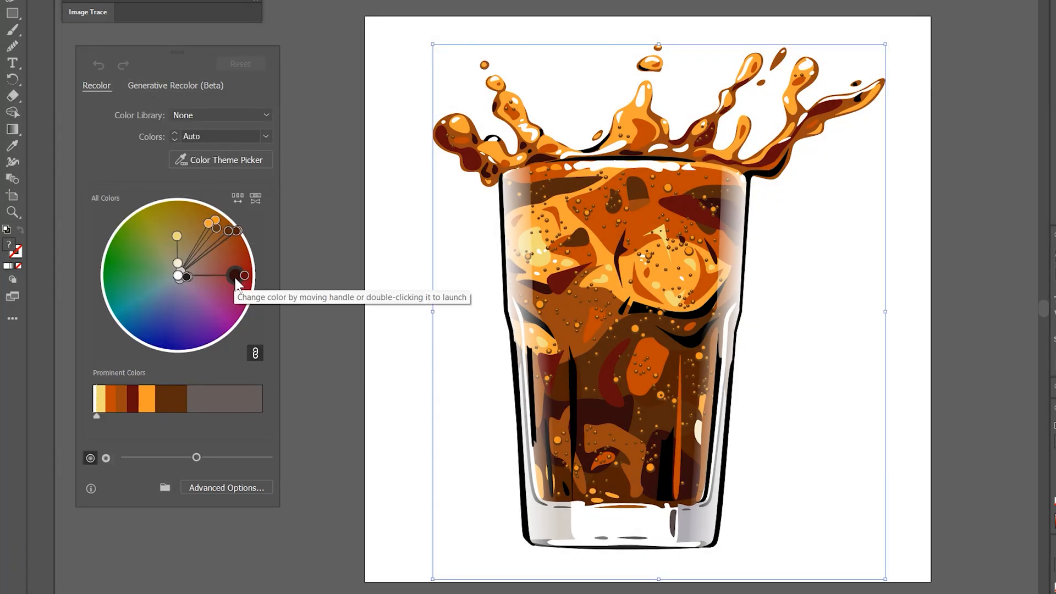
left_click_drag(233, 276, 238, 291)
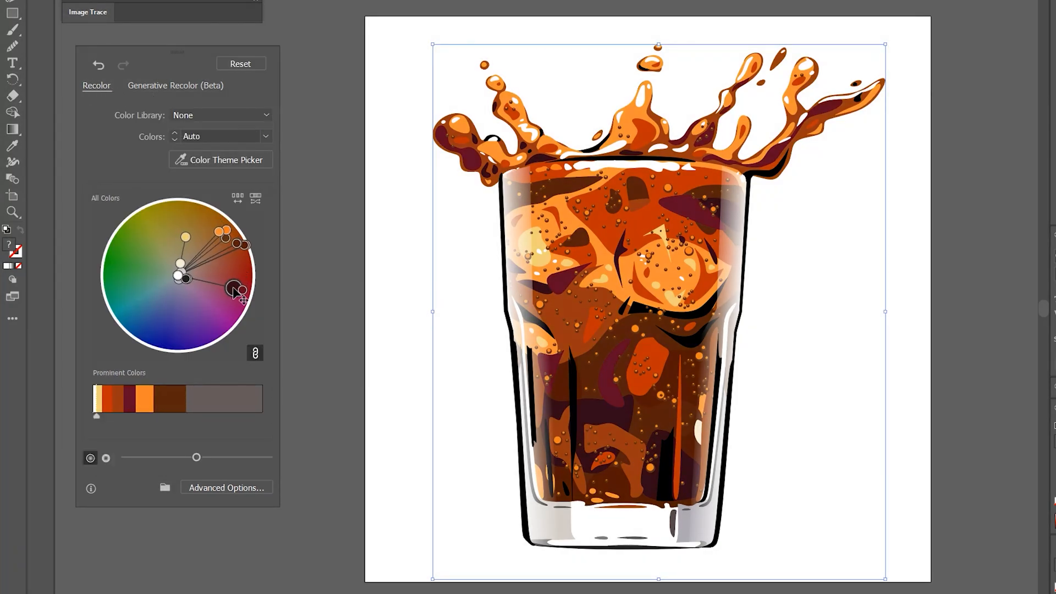
left_click_drag(238, 290, 193, 316)
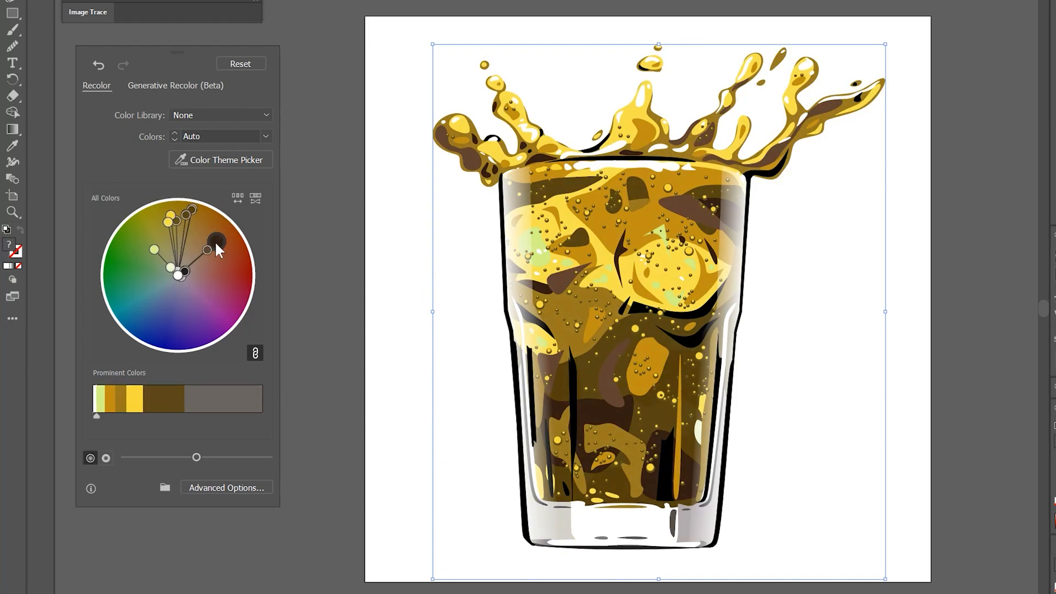
Step: Move one highlight colour individually toward pale, desaturated yellow
left_click_drag(216, 242, 126, 234)
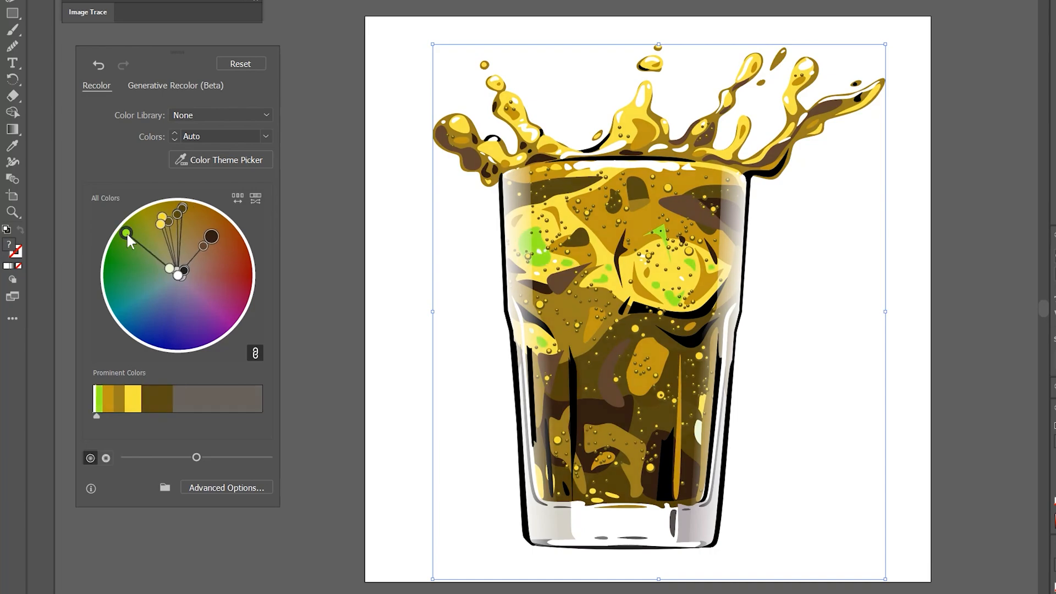
left_click_drag(127, 233, 162, 250)
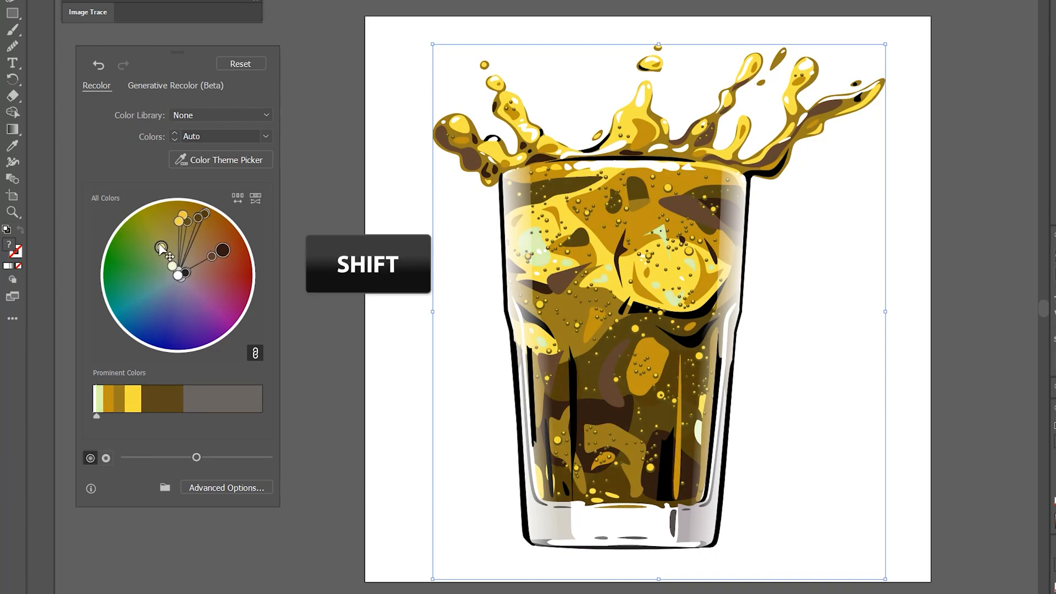
left_click_drag(159, 247, 173, 273)
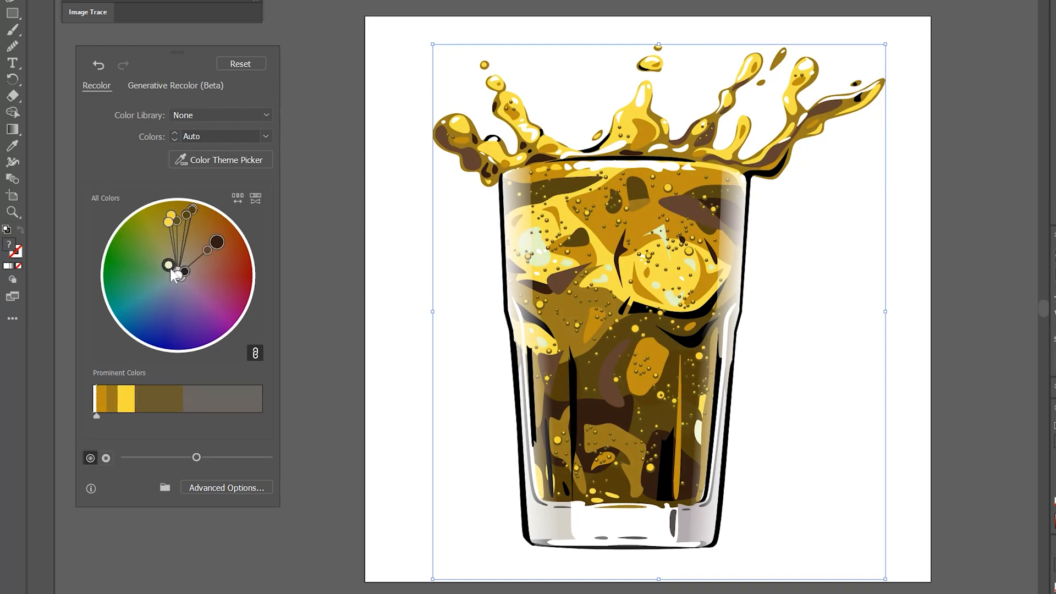
left_click(255, 353)
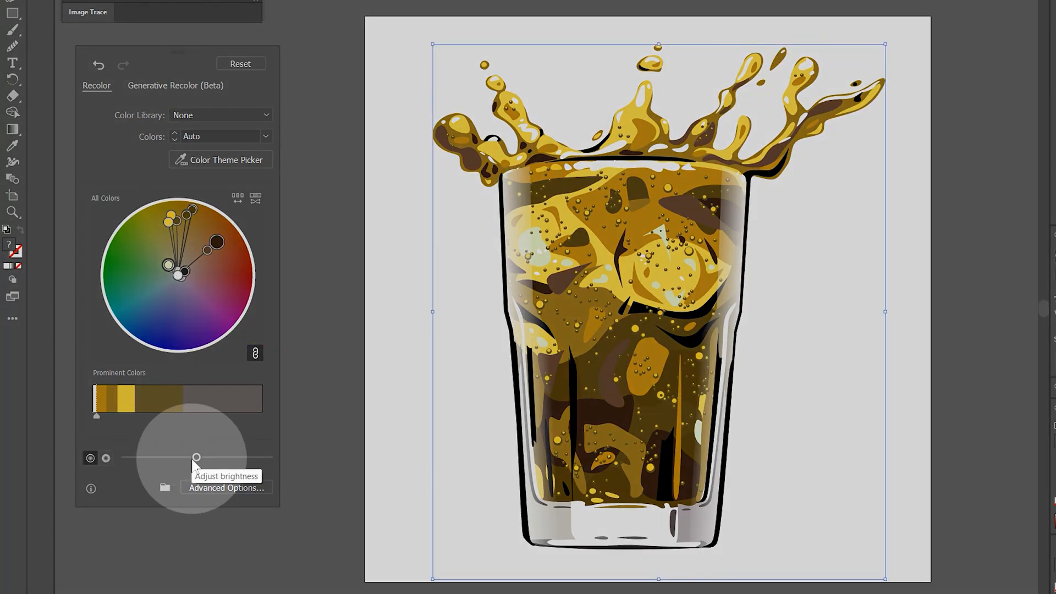
Step: Adjust the brightness and saturation sliders, leaving slightly muted yellow and brown tones
left_click_drag(197, 458, 166, 458)
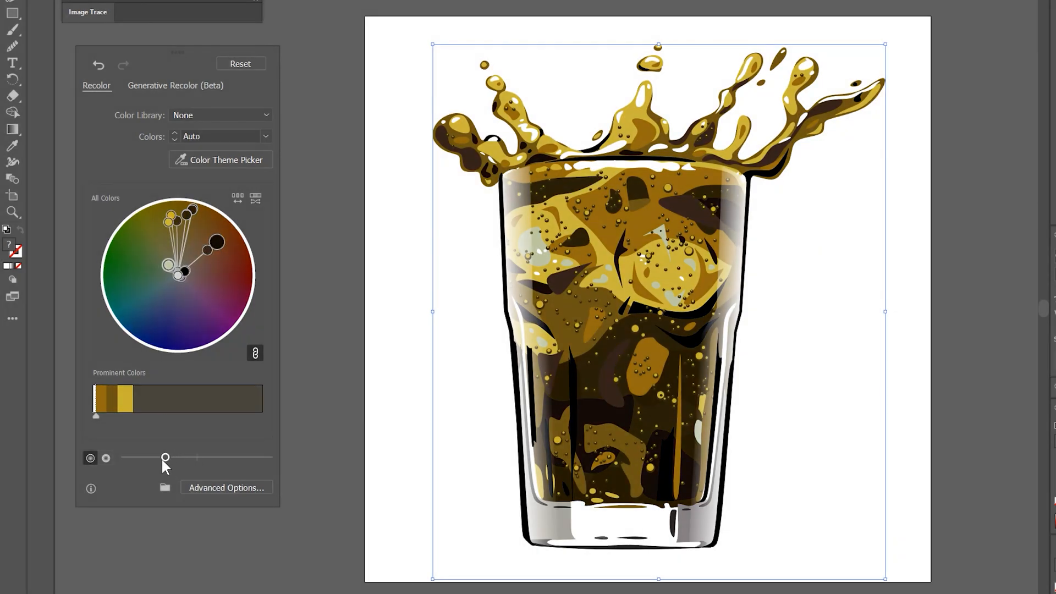
left_click_drag(165, 457, 211, 458)
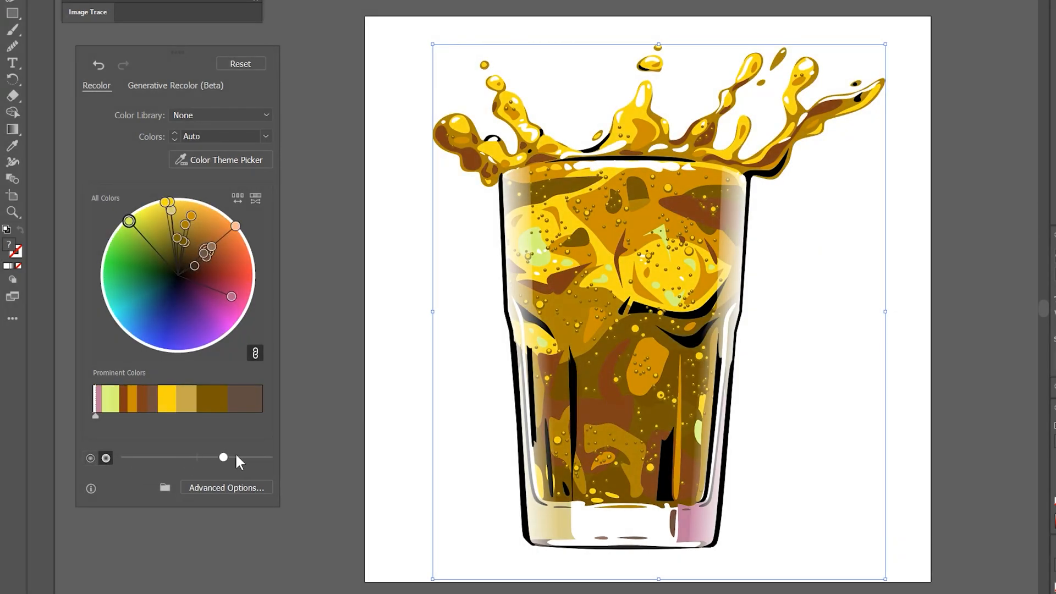
left_click_drag(224, 458, 164, 458)
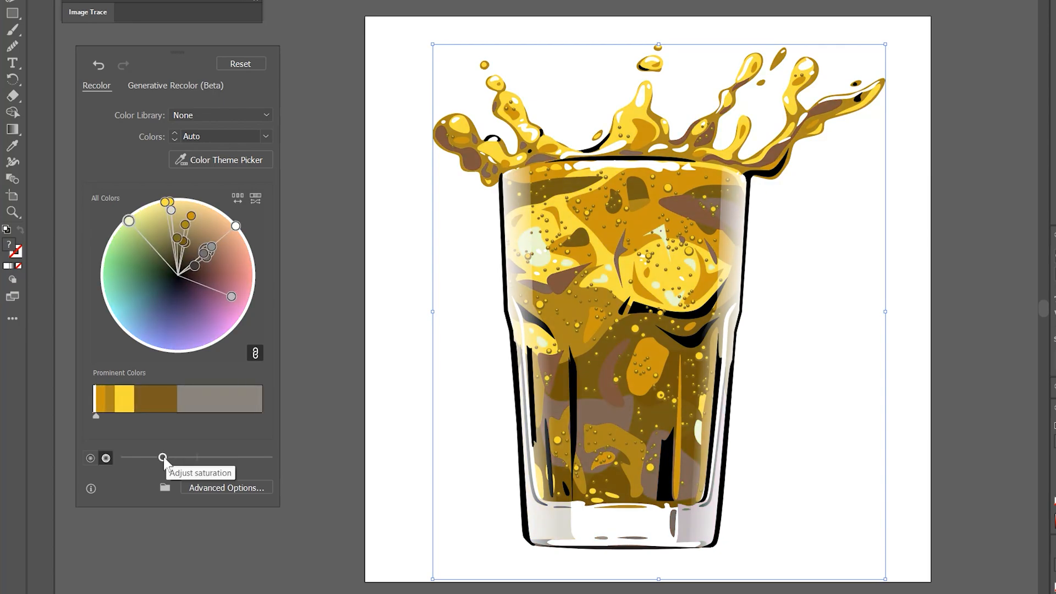
left_click_drag(164, 458, 178, 458)
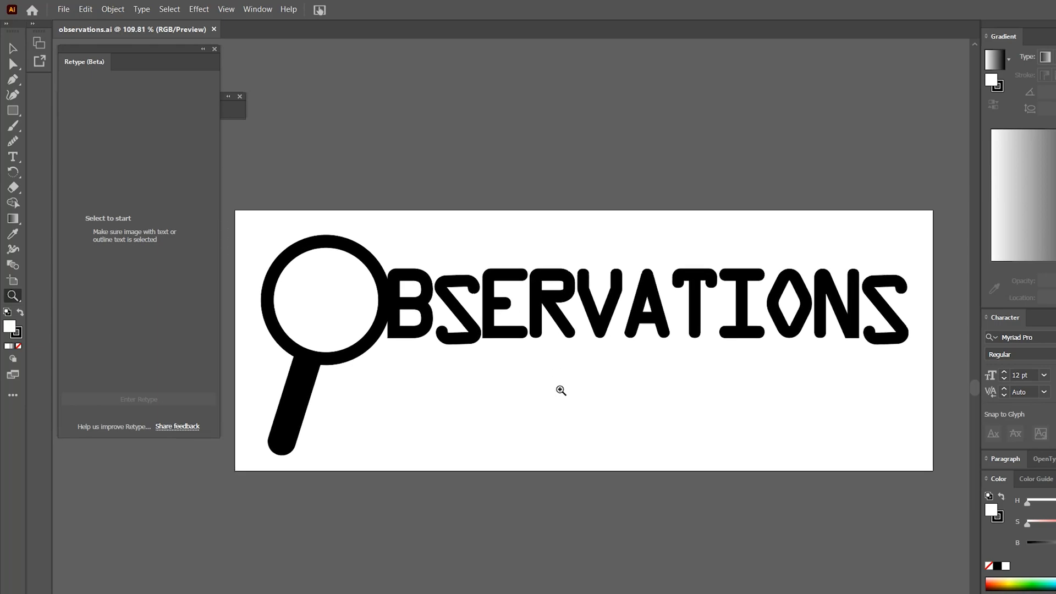
Step: Open observations.ai and activate Retype (Beta) on the outlined OBSERVATIONS lettering
left_click(12, 158)
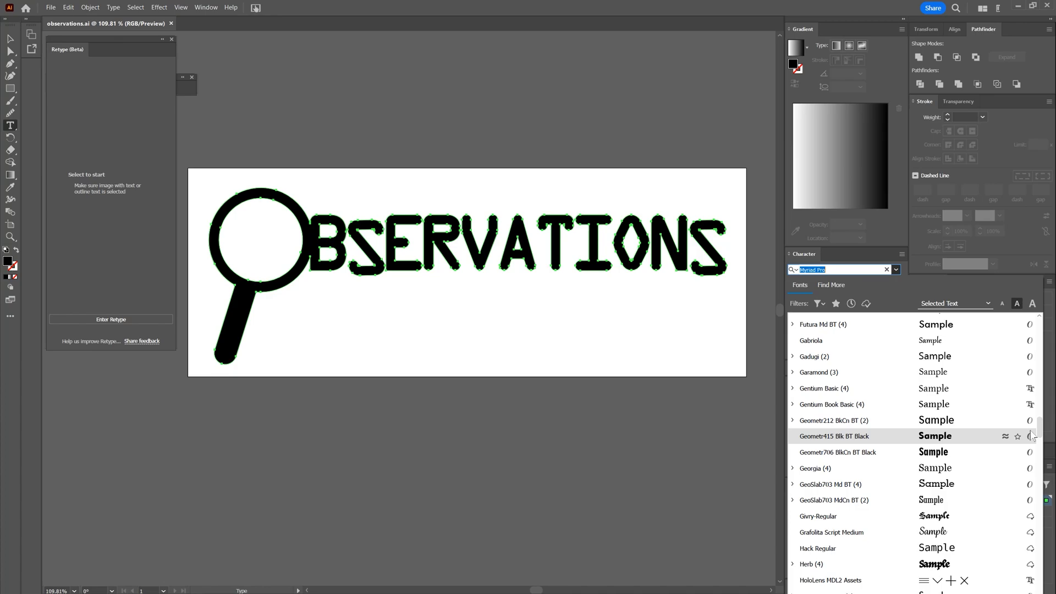
left_click(206, 8)
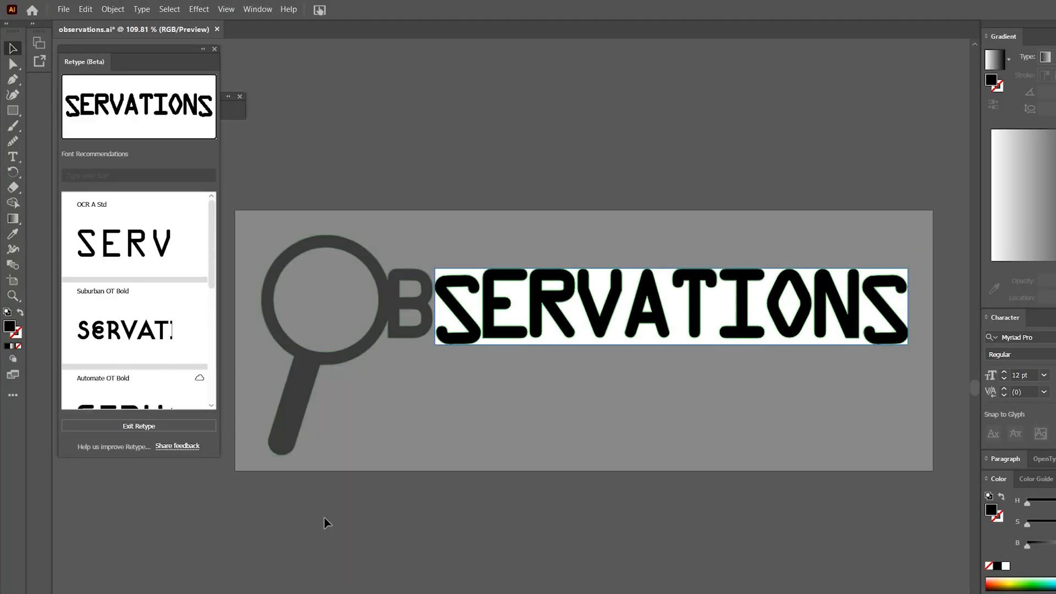
Step: Scroll the Retype font recommendations to review matches below OCR A Std
scroll("down", 3)
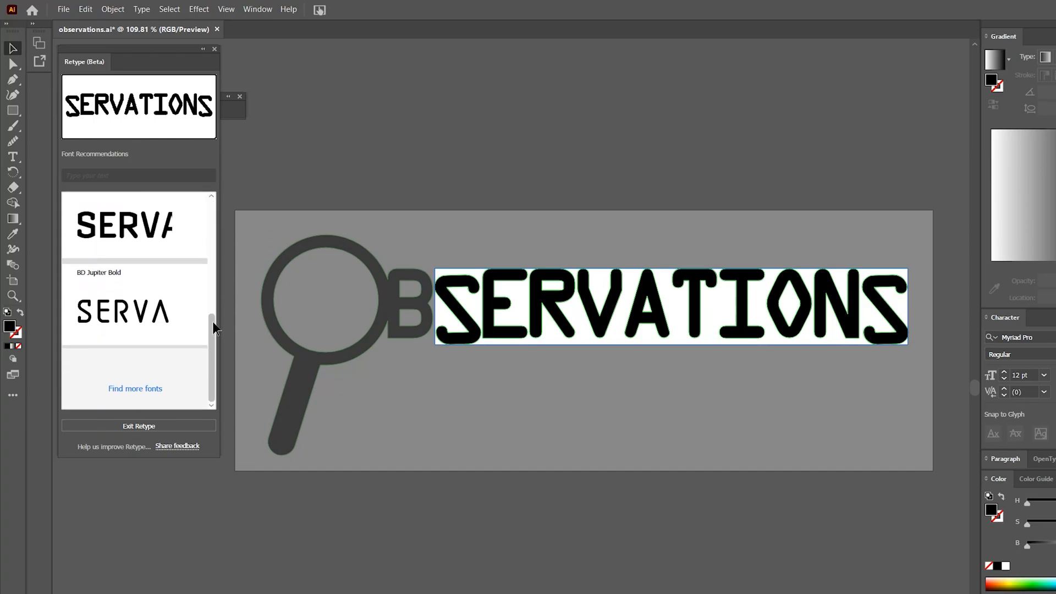
scroll("down", 3)
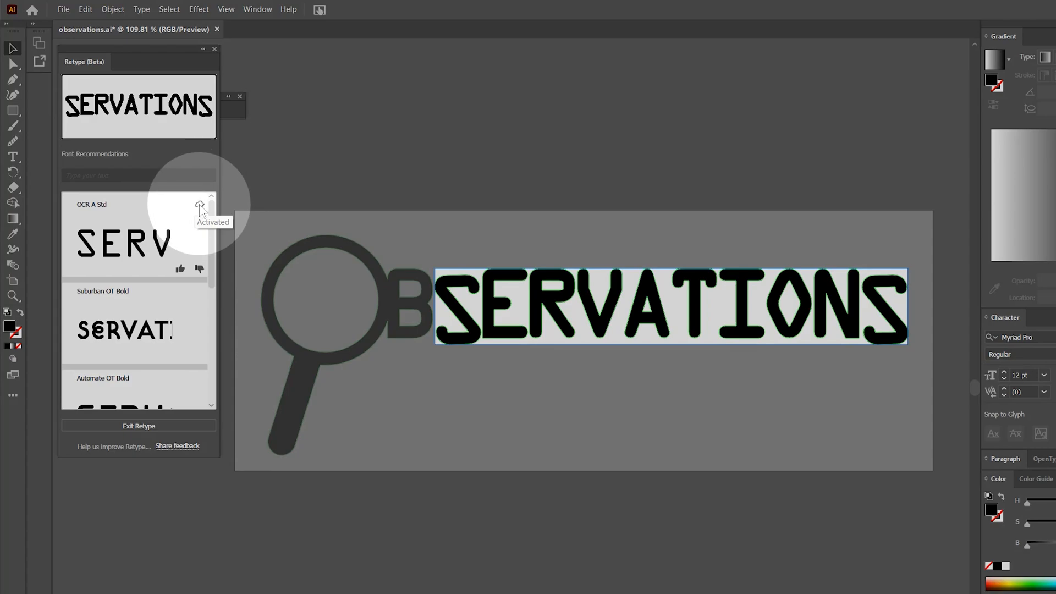
mouse_move(201, 209)
type("OBSERVATIONS")
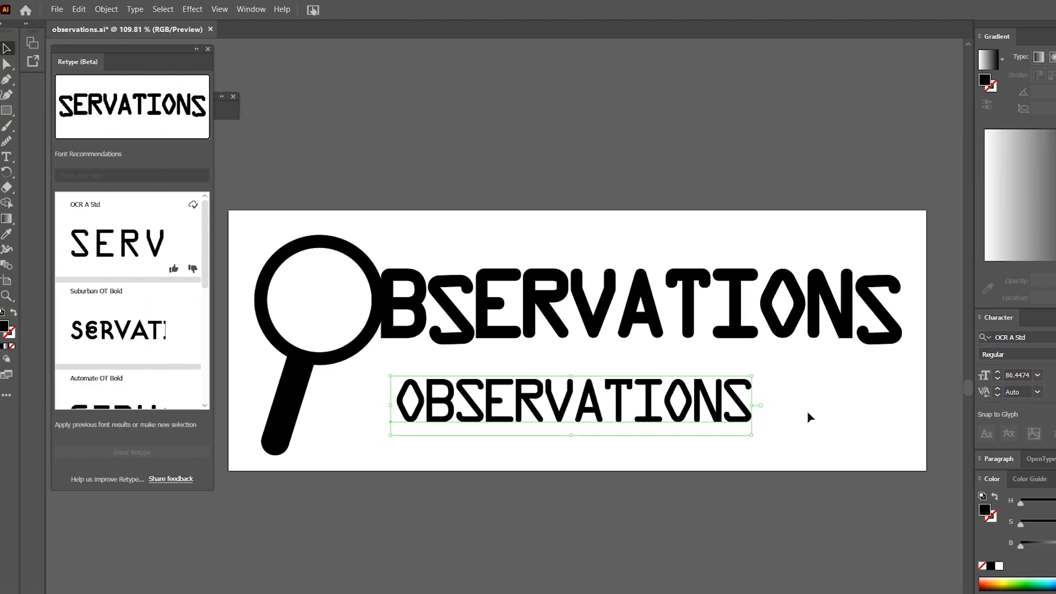
Step: Deselect the new OBSERVATIONS line set in OCR A Std beneath the logo
left_click(134, 9)
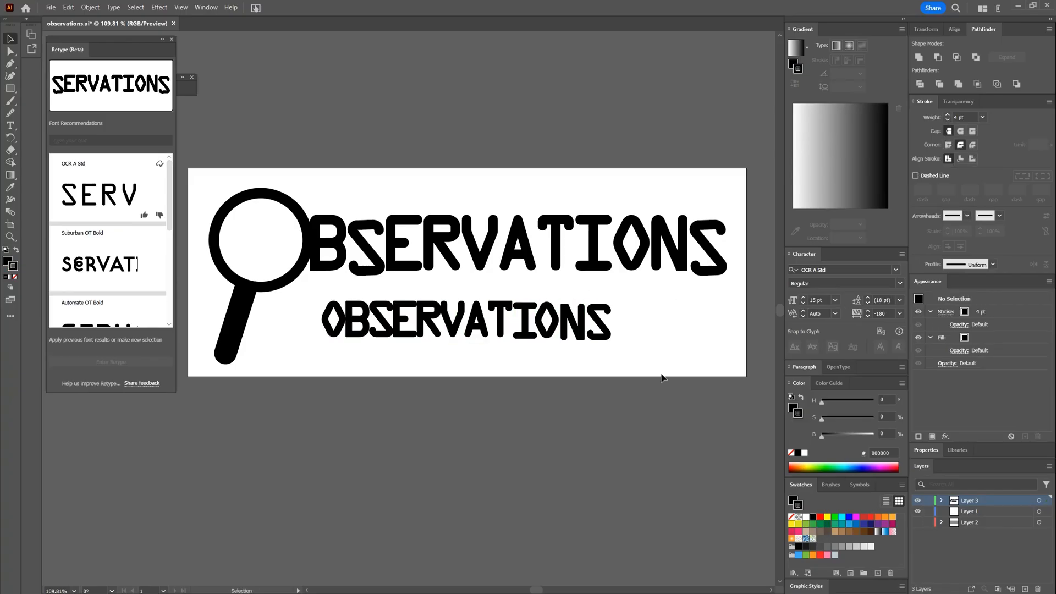
Step: Rasterize the lower OBSERVATIONS line via Object > Rasterize and run Retype on the image
left_click(113, 9)
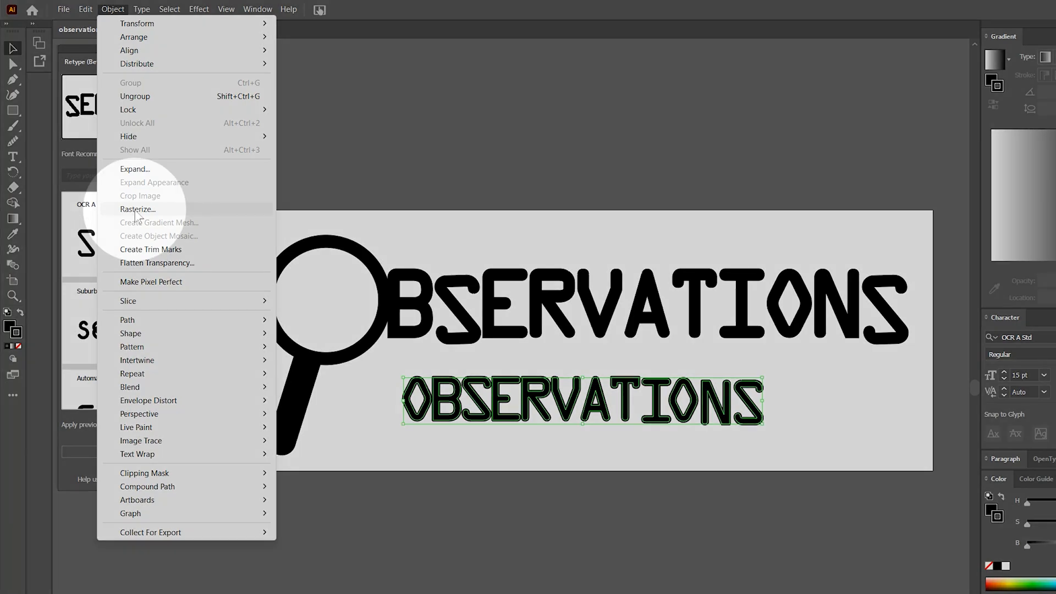
left_click(138, 209)
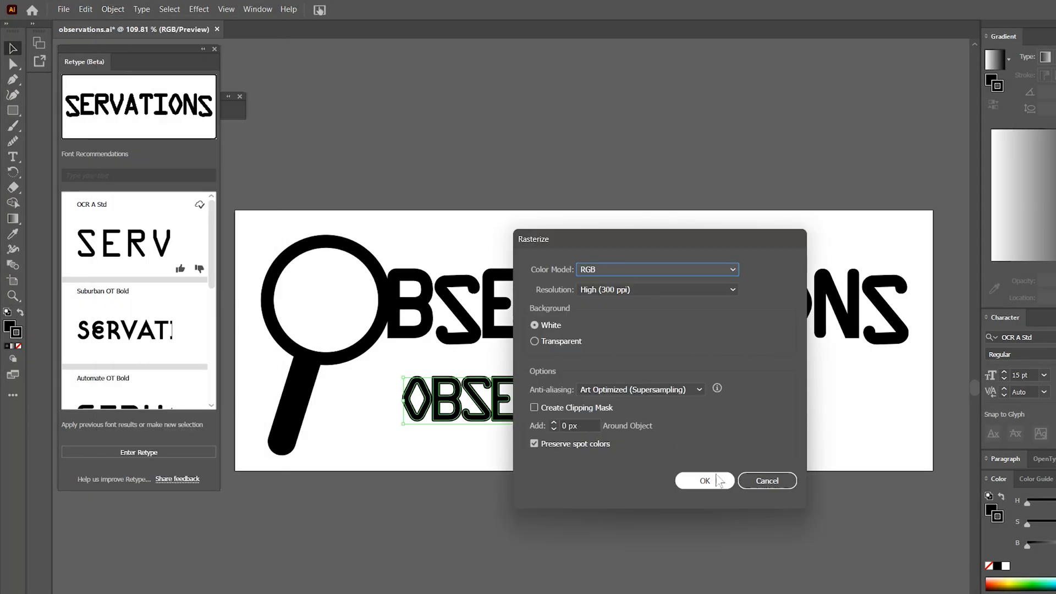
left_click(704, 481)
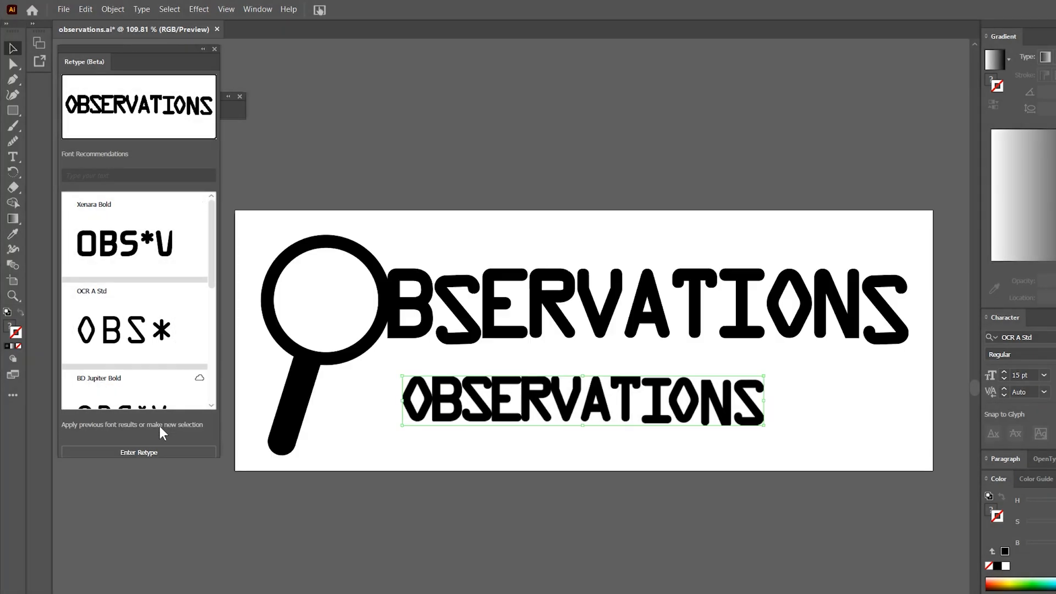
left_click(138, 452)
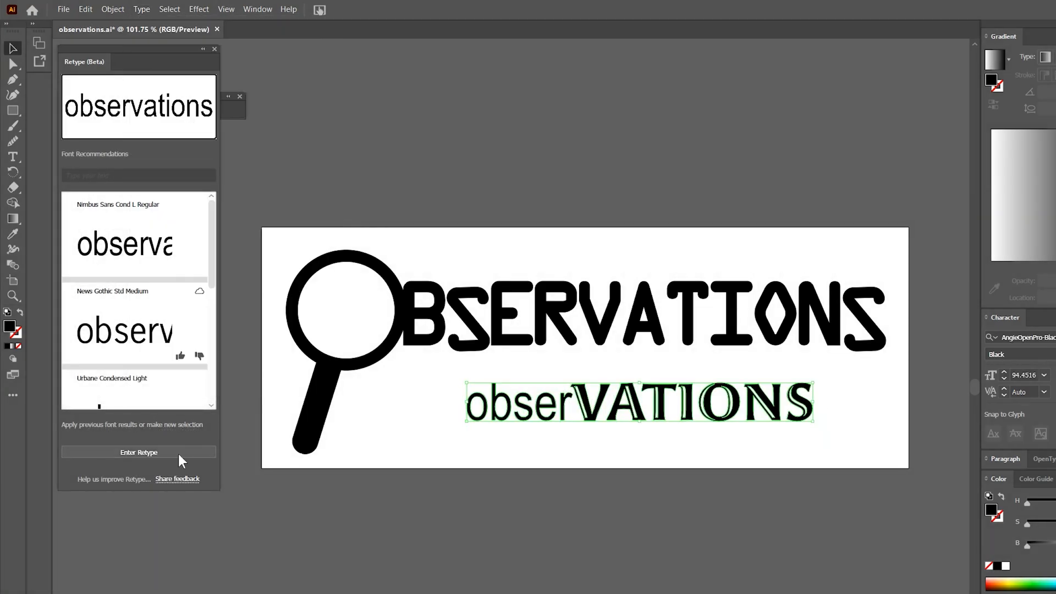
Step: Convert the rasterized line to live Arial Narrow text and scroll the font suggestions
left_click(139, 452)
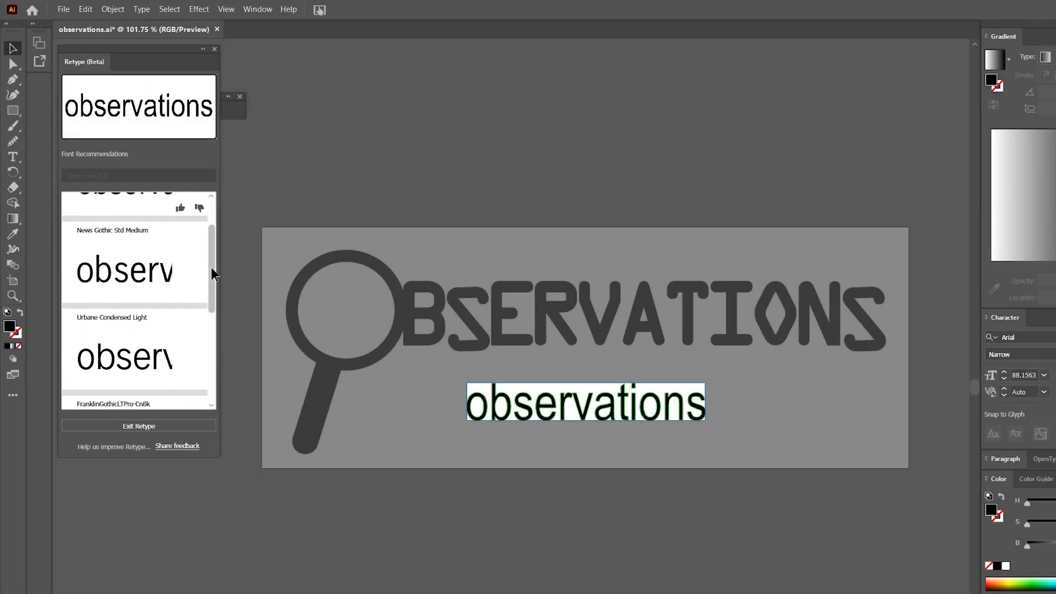
scroll("down", 3)
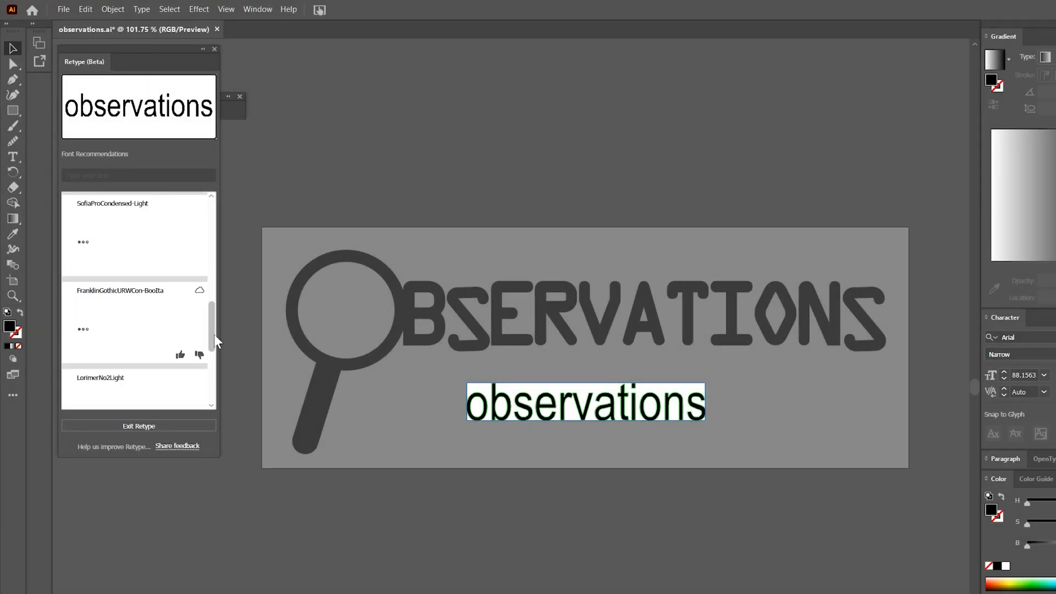
scroll("down", 3)
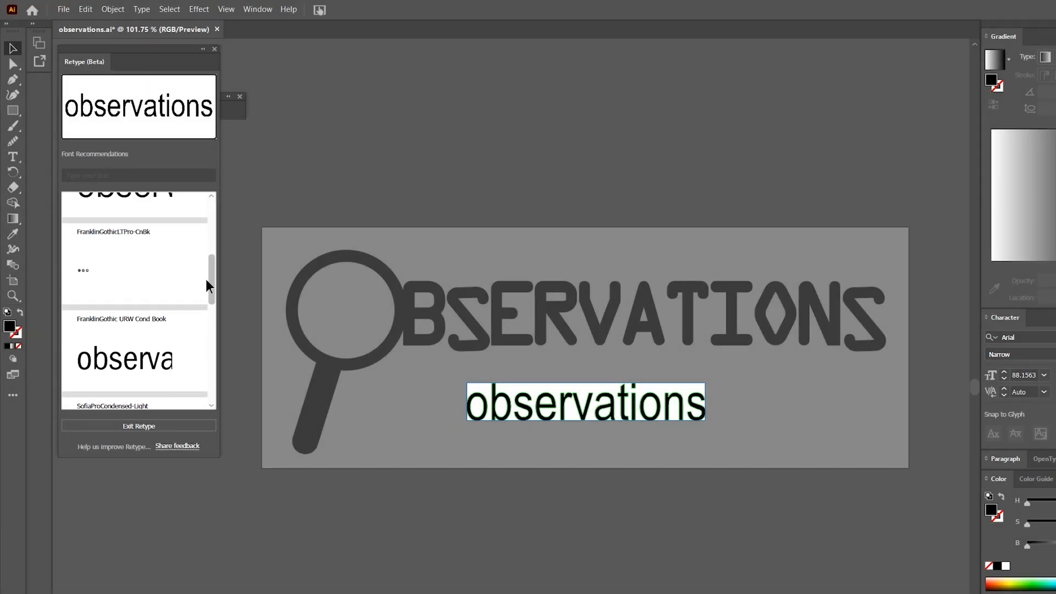
scroll("down", 3)
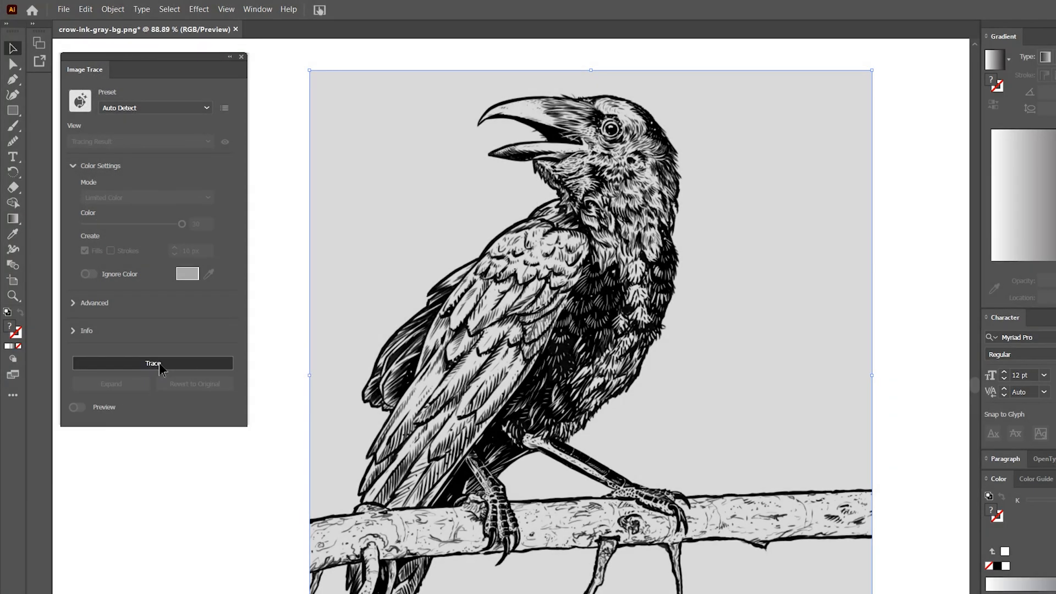
Step: Trace the crow PNG despite the large-image warning and preview it with the Line Art preset
left_click(153, 363)
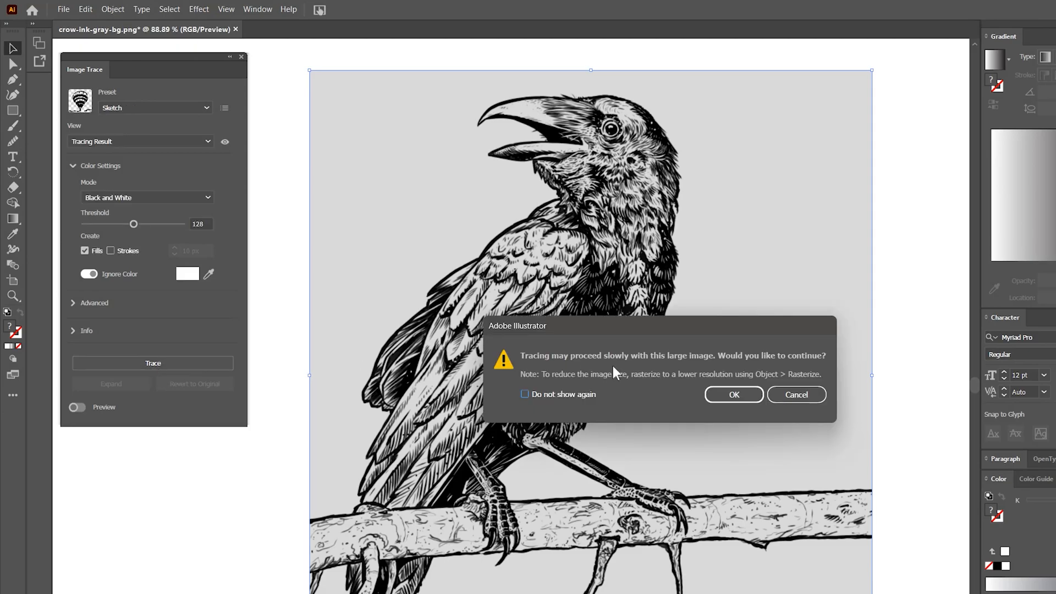
left_click(734, 395)
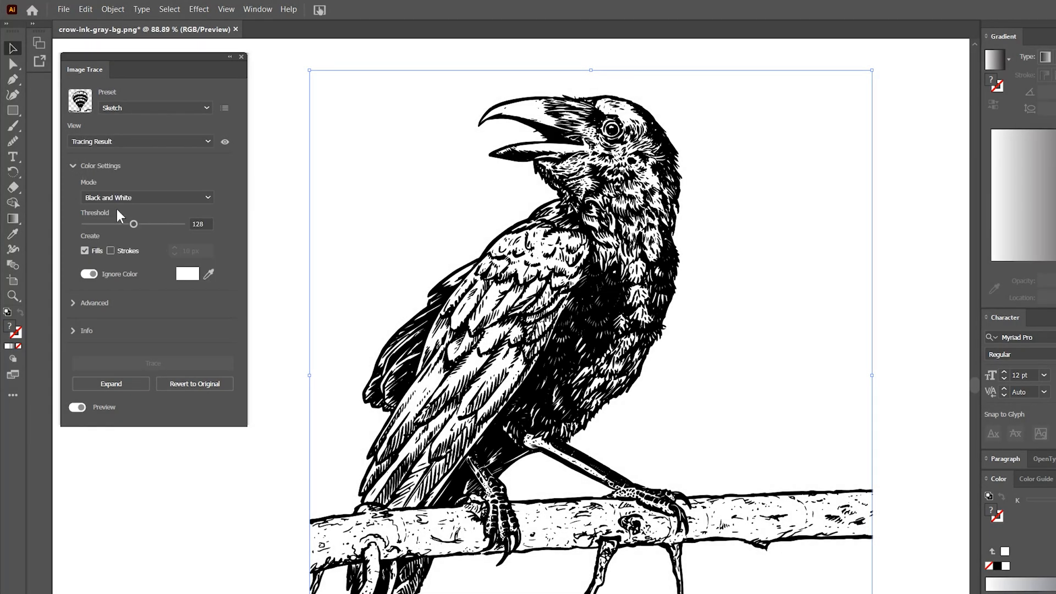
left_click(154, 108)
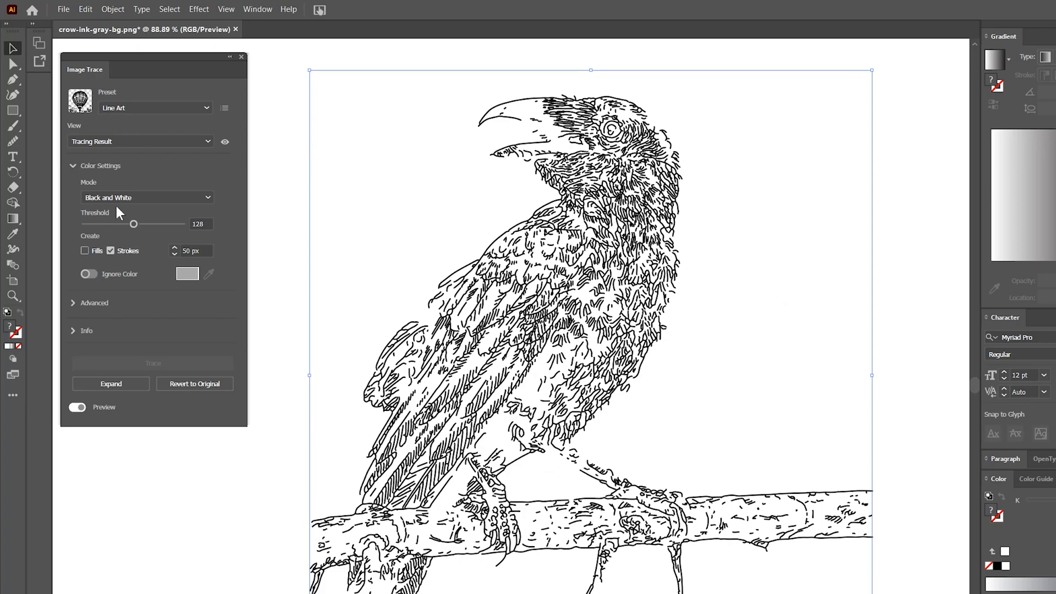
mouse_move(133, 217)
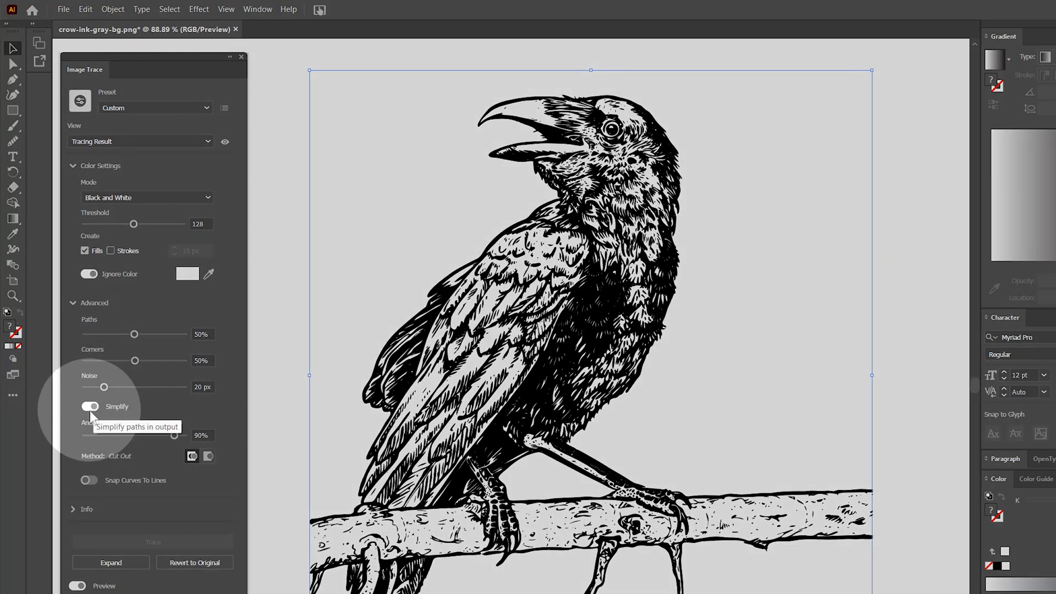
mouse_move(191, 456)
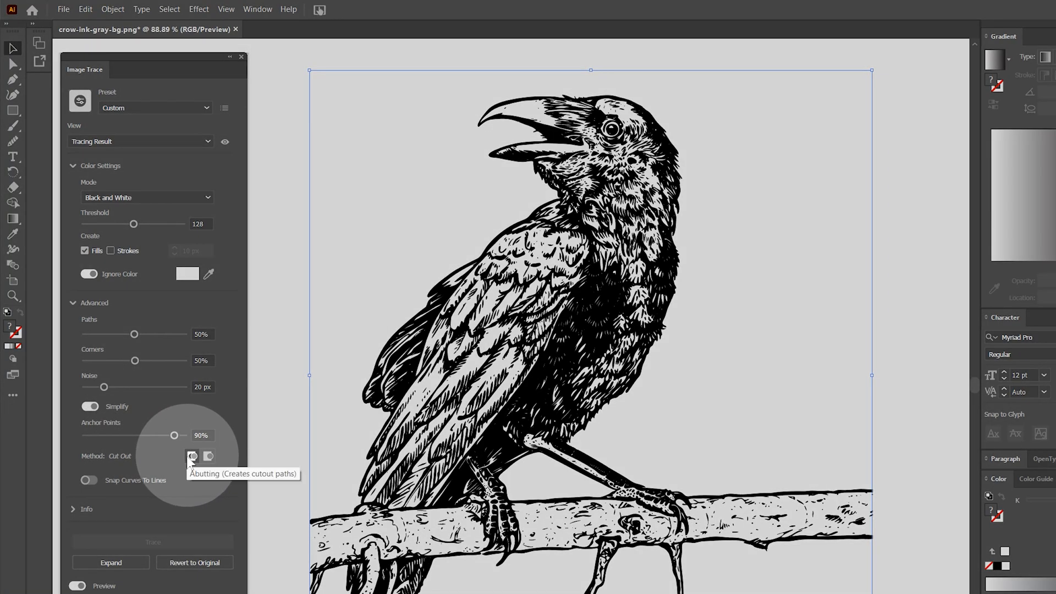
Step: Drag the Anchor Points slider down and back up to 67% to simplify the crow's paths
left_click_drag(175, 435, 149, 436)
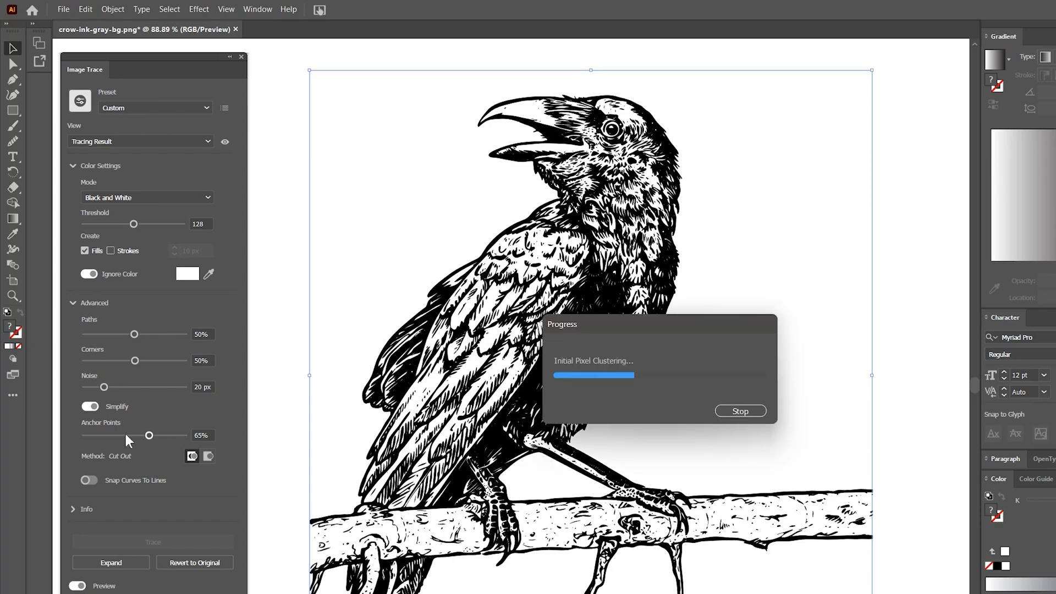
left_click_drag(149, 435, 122, 436)
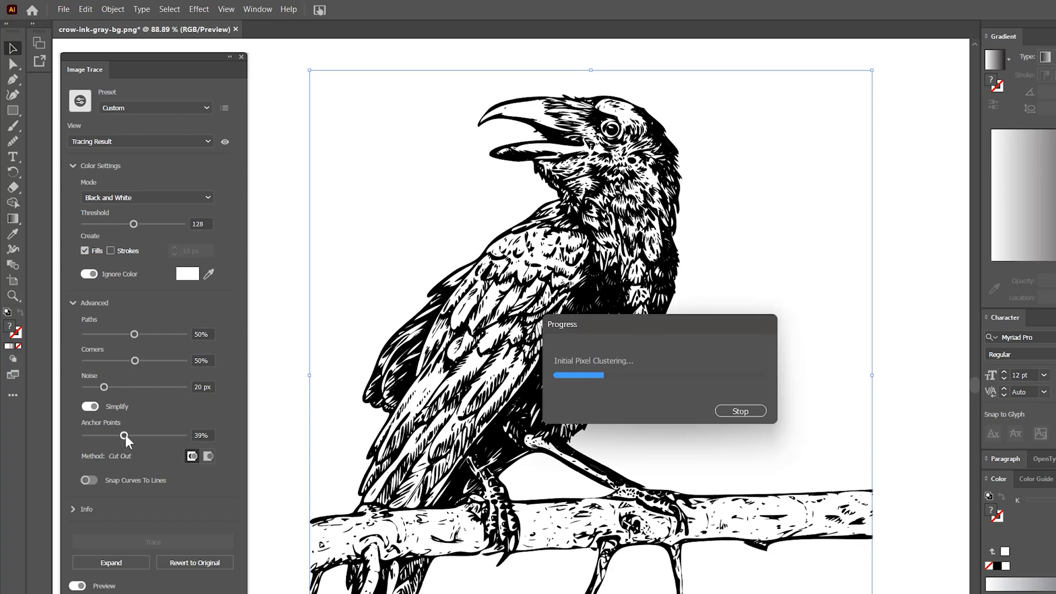
left_click_drag(123, 435, 151, 435)
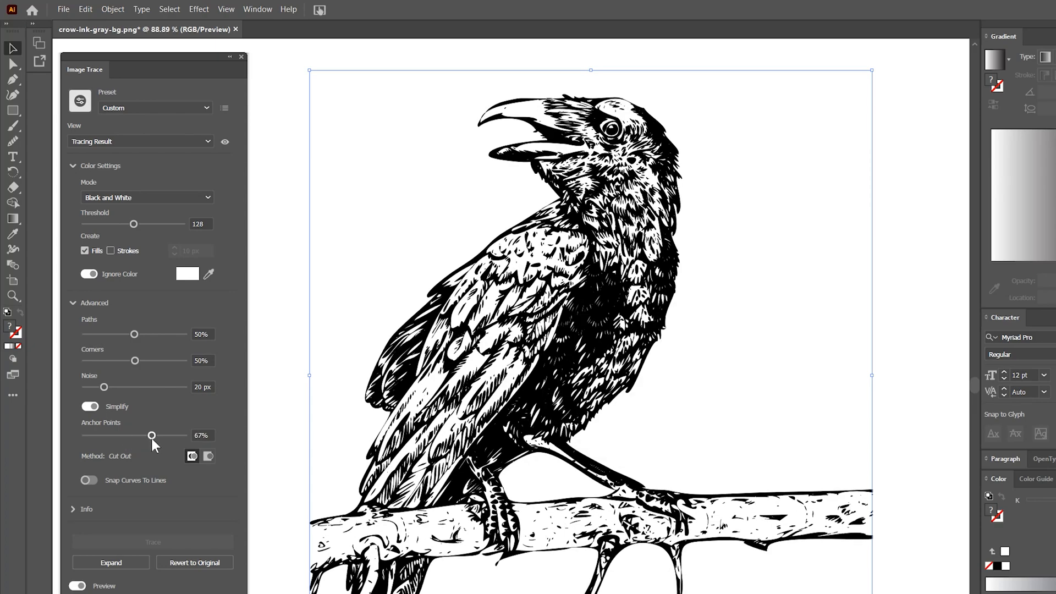
left_click(88, 406)
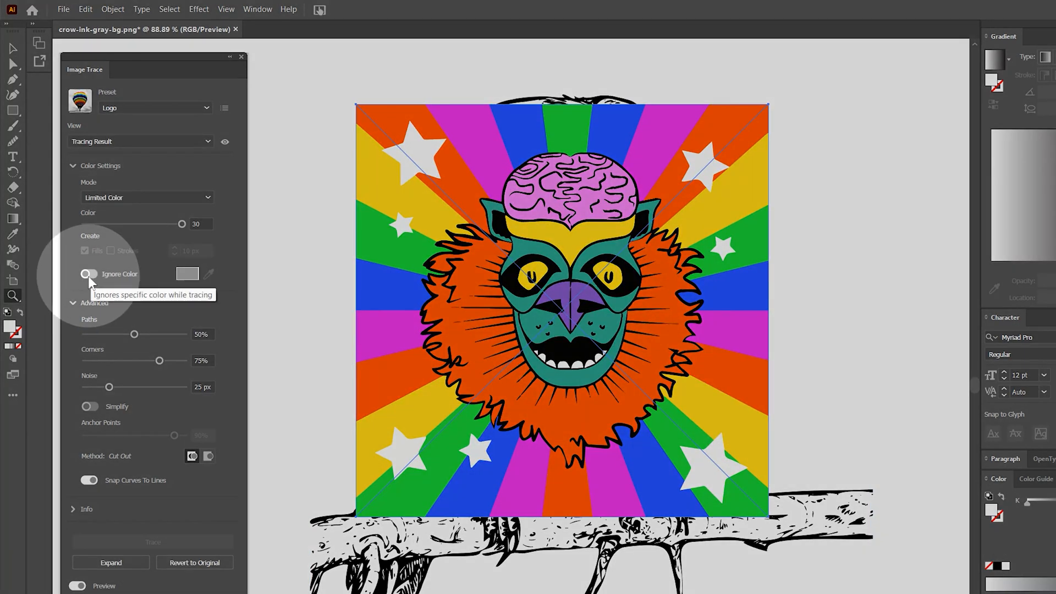
Step: Ignore white in the Logo colour trace and move the monster artwork up and left over the crow
left_click(88, 274)
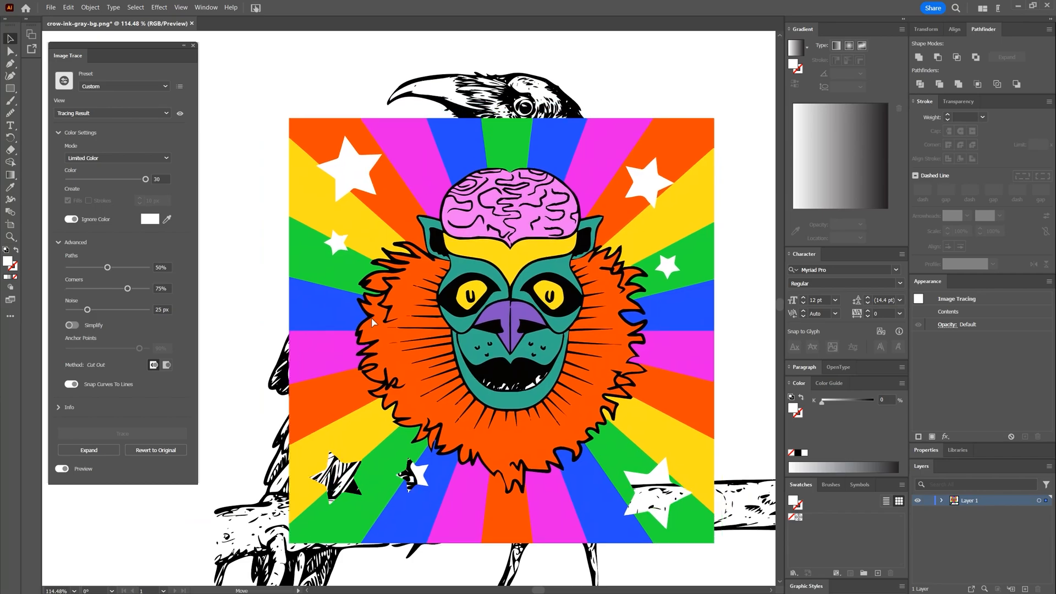
left_click_drag(502, 323, 461, 289)
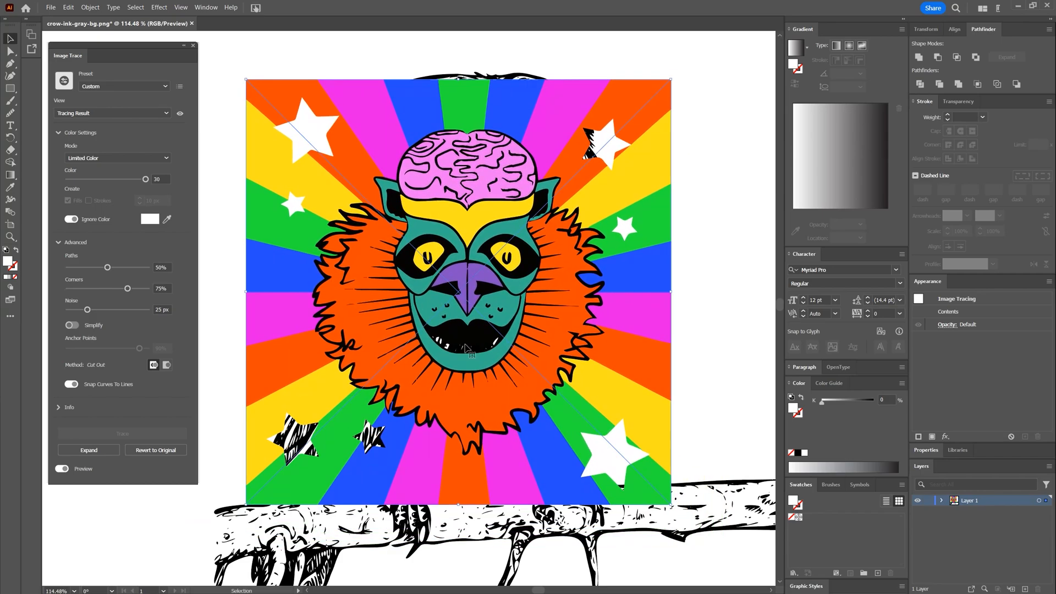